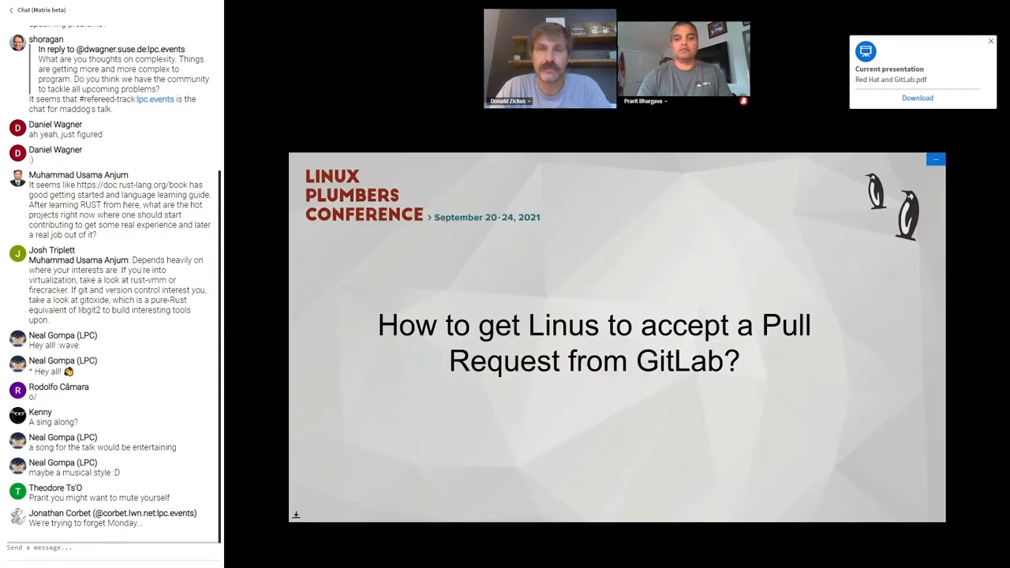
- Advance from the title slide to the Motivation? slide listing three reasons
left_click(991, 41)
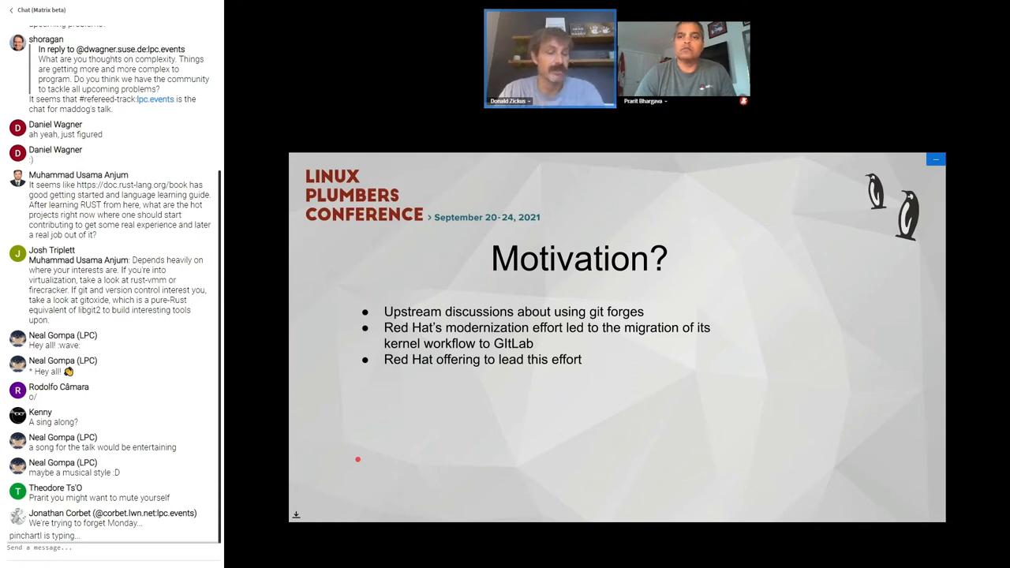
- Scroll to the Workflow Issues? slide on maintainer emails and Patchwork tracking
scroll("down", 3)
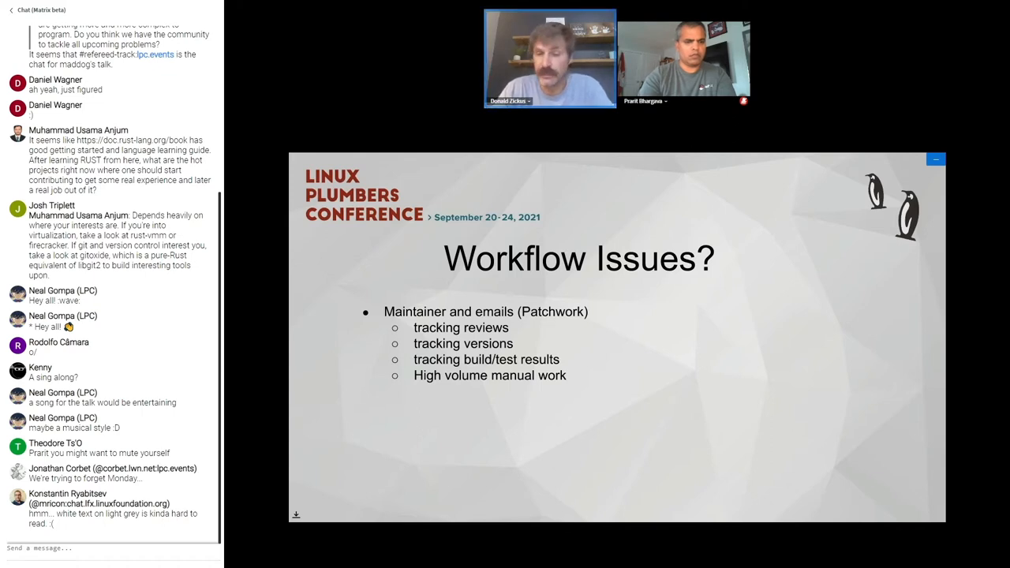
- Scroll through to the second Workflow Issues? slide on reviewers, CI and business logic
scroll("down", 3)
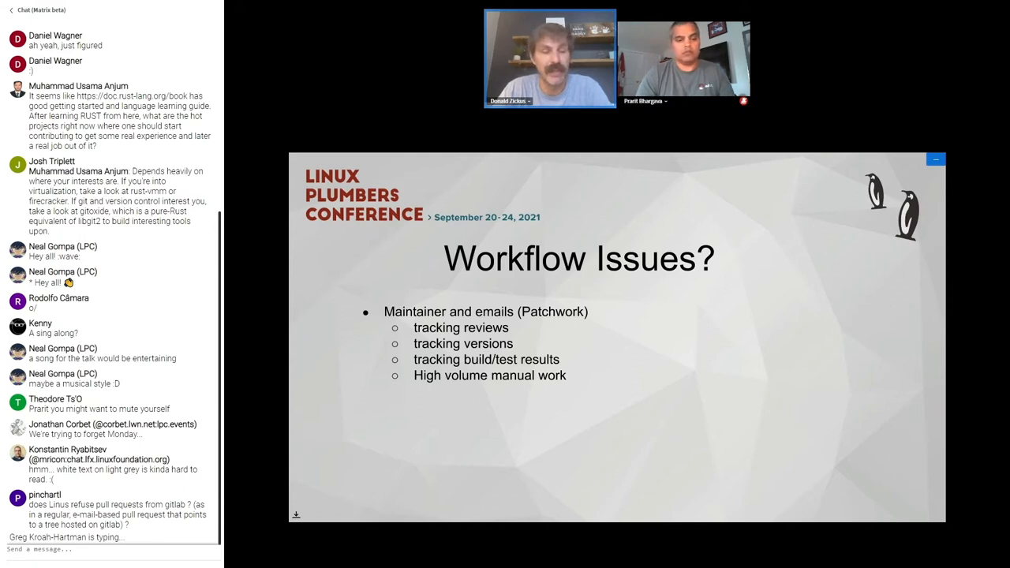
scroll("down", 3)
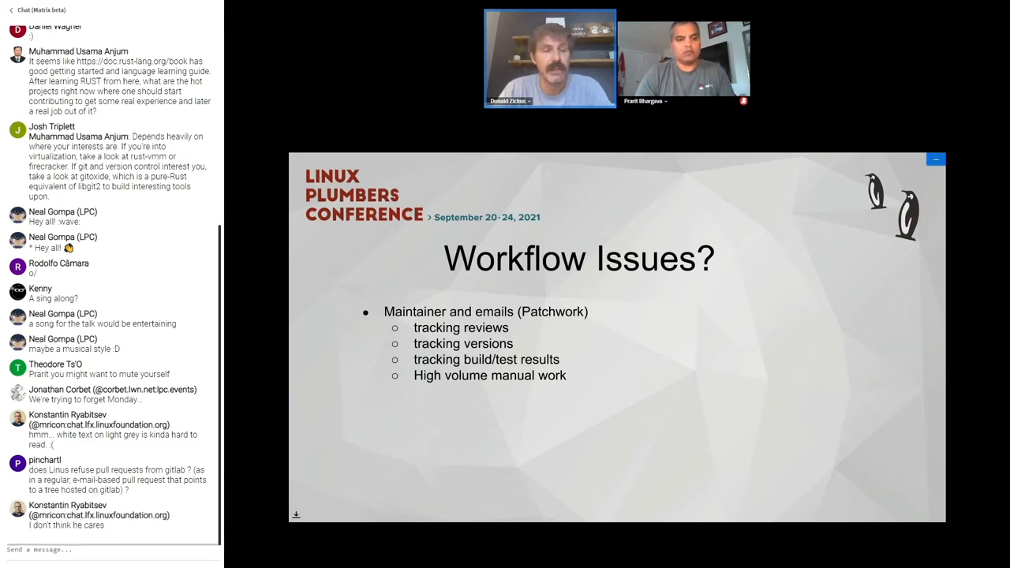
scroll("down", 3)
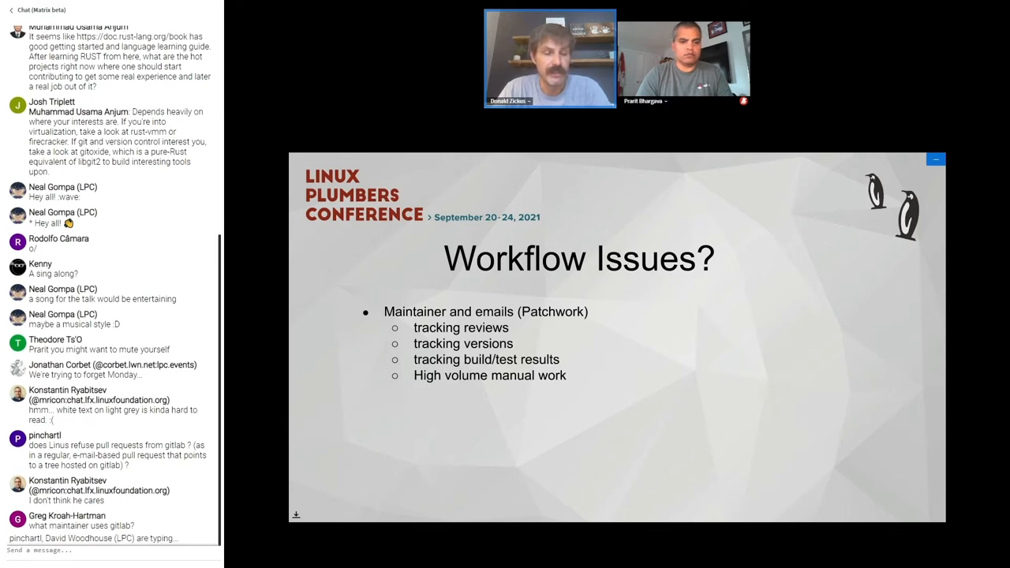
scroll("down", 3)
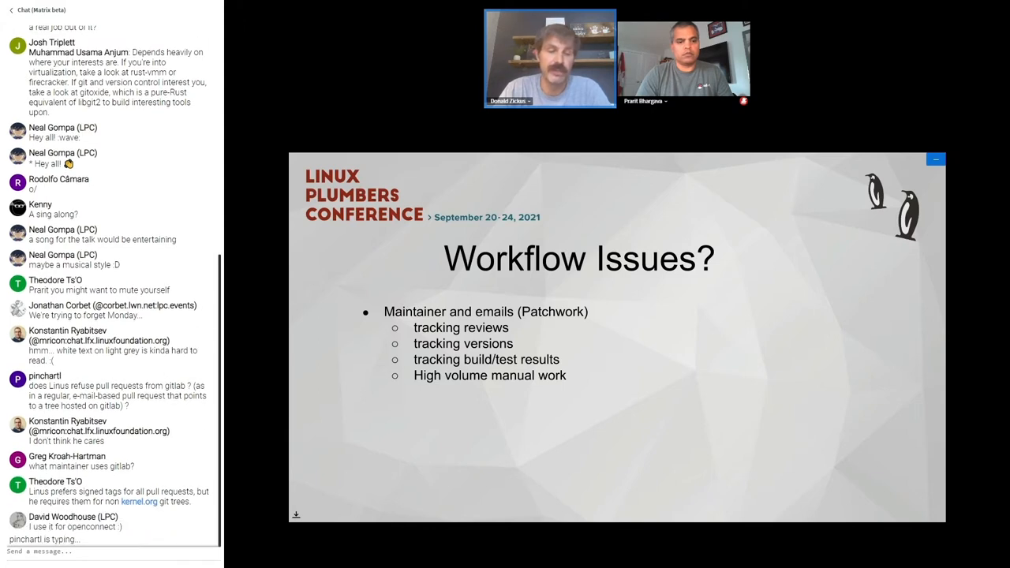
scroll("down", 3)
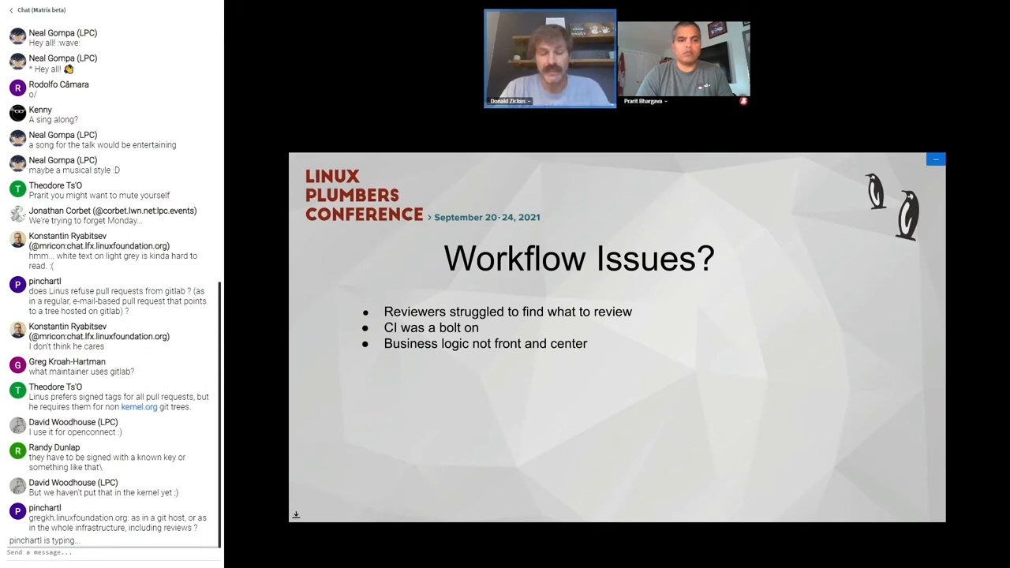
scroll("down", 3)
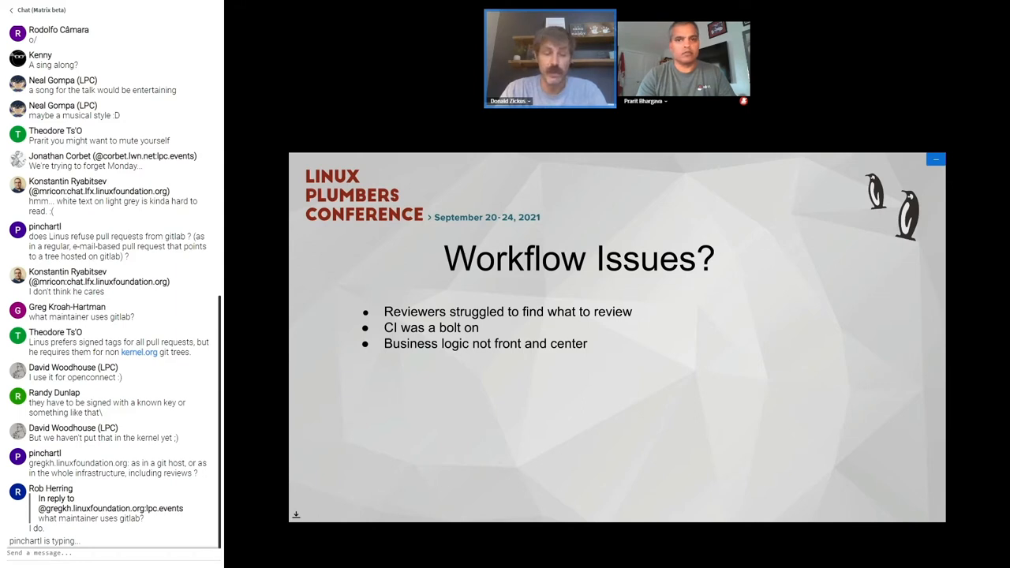
scroll("down", 3)
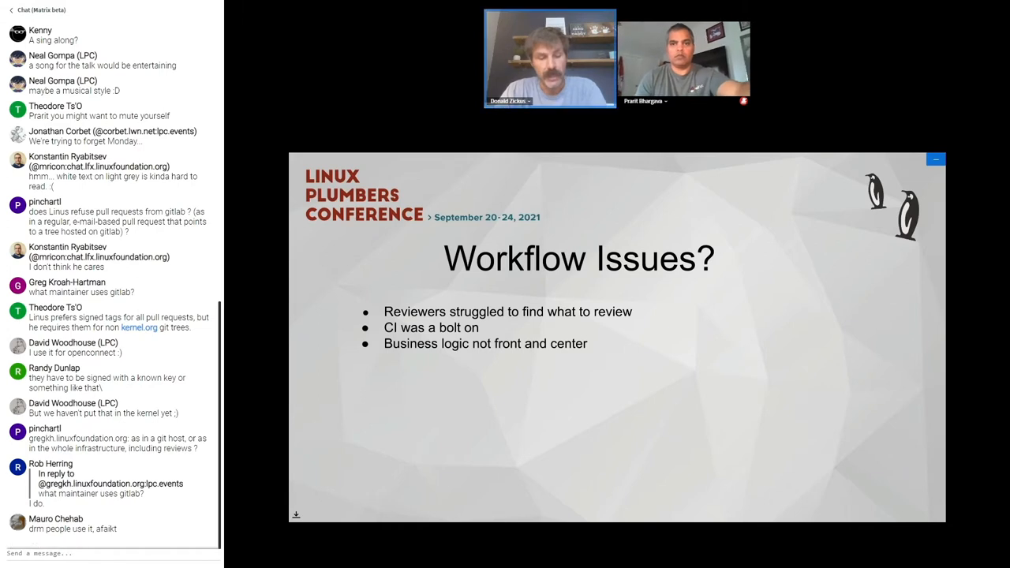
scroll("down", 3)
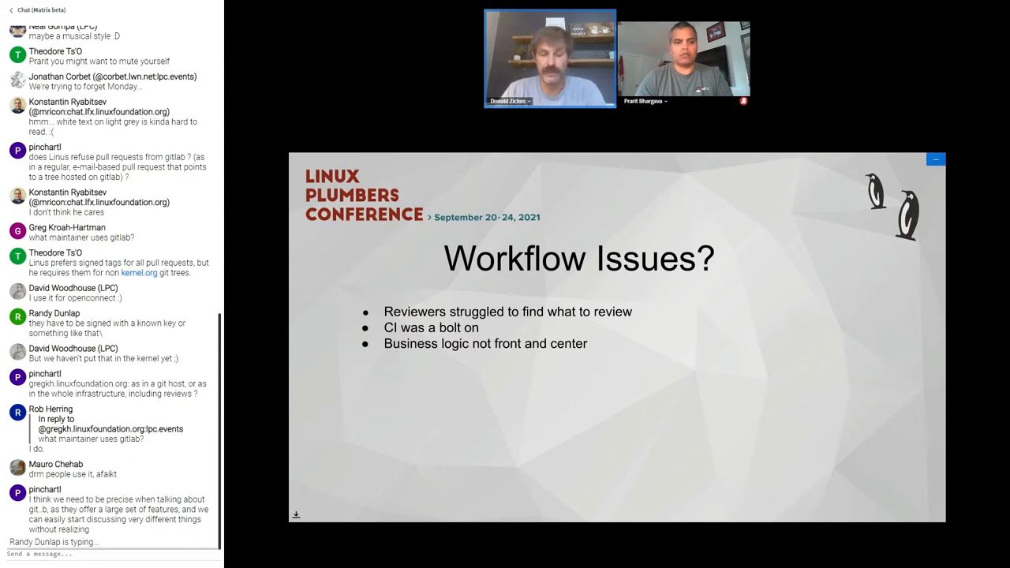
scroll("down", 3)
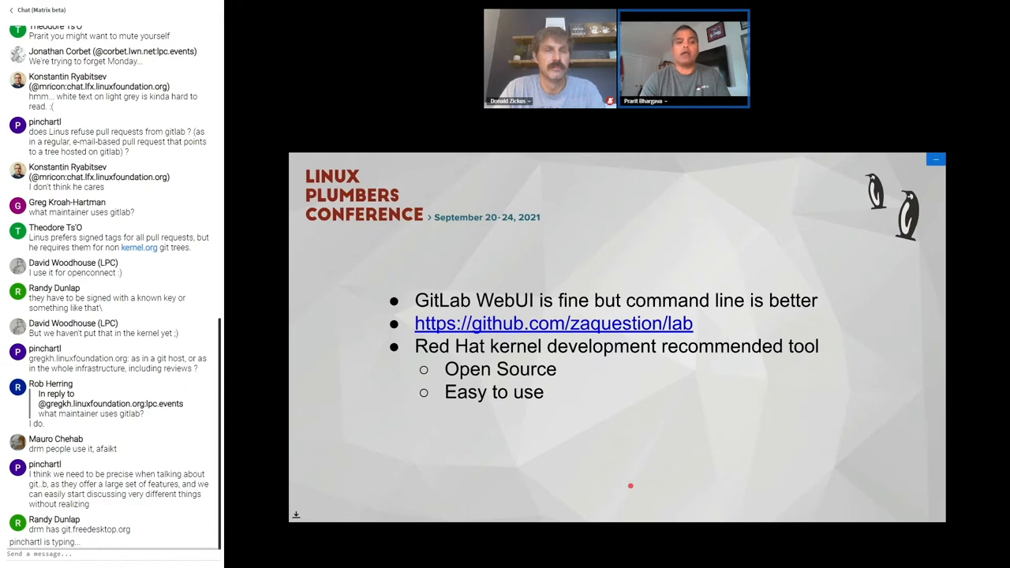
- Scroll past the lab tool slide to Maintainers Scripts and Automation
scroll("down", 3)
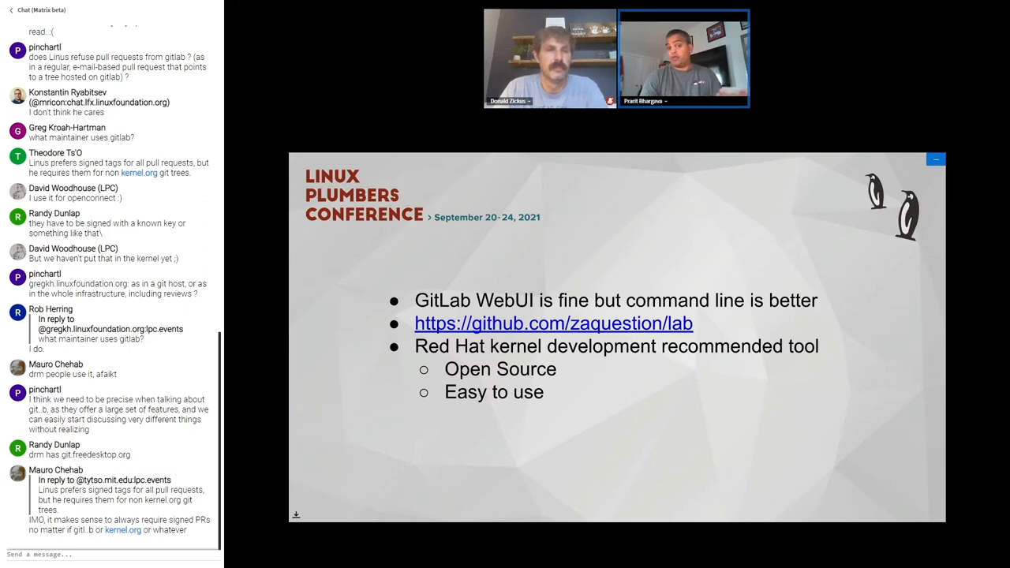
scroll("down", 3)
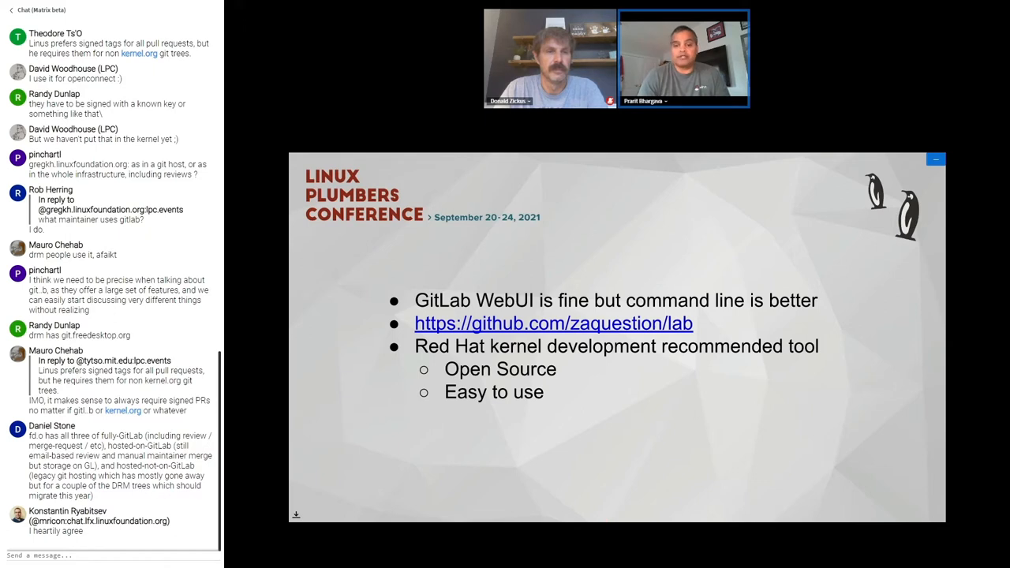
scroll("down", 3)
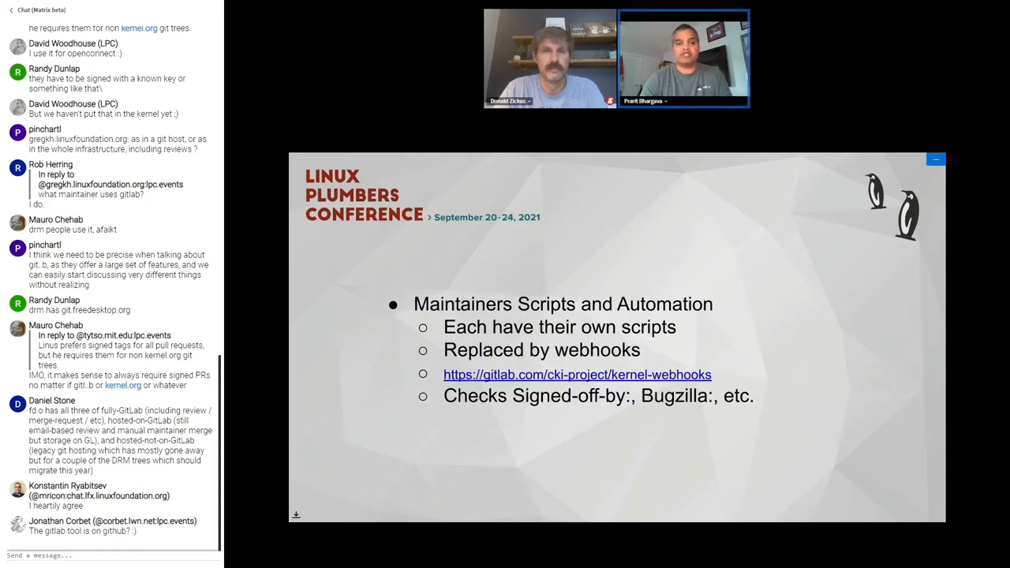
- Scroll on to the GitLab Labels slide showing review status labels
scroll("down", 3)
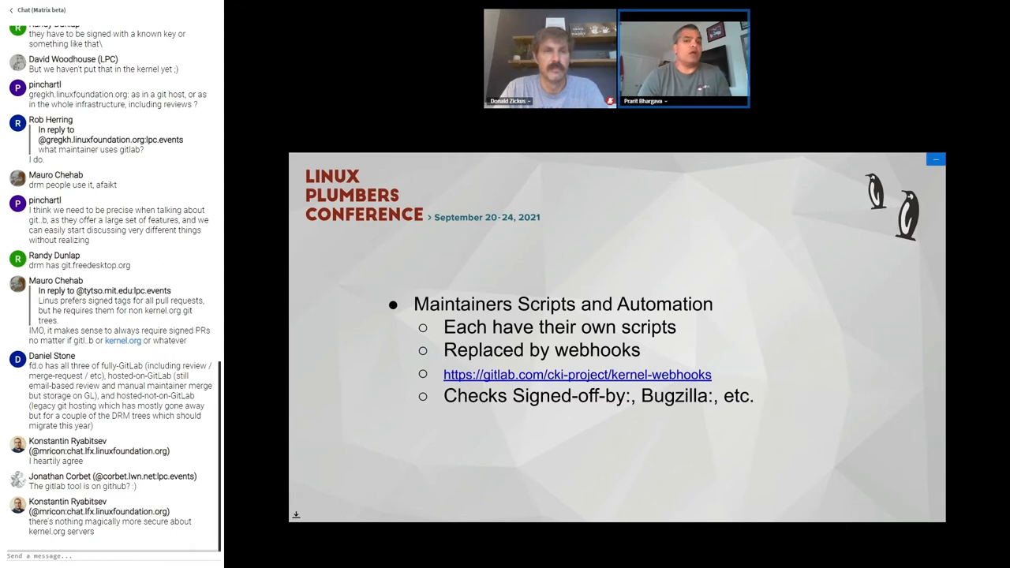
scroll("down", 3)
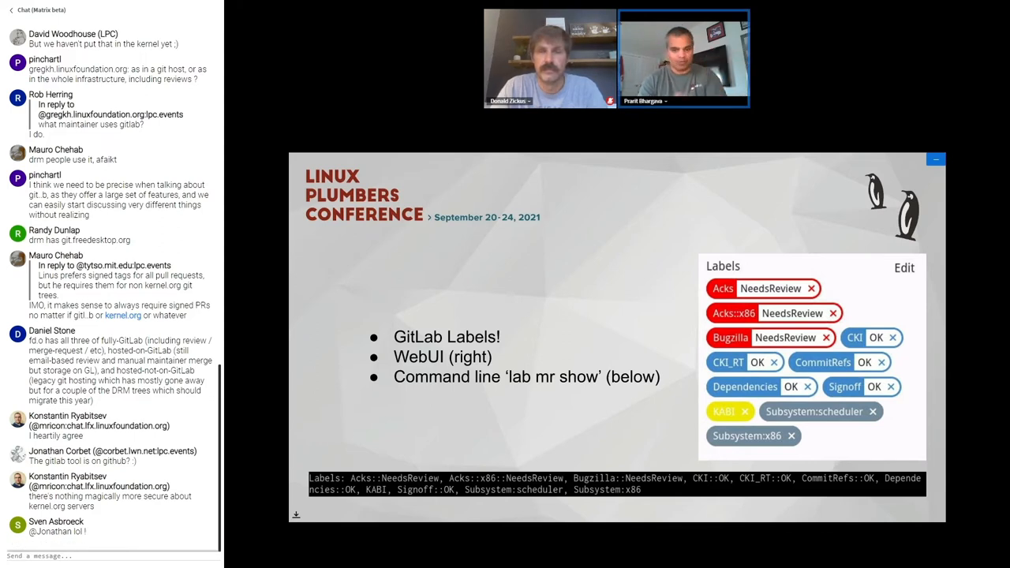
- Scroll to the who-must-review slide covering owners.yaml, approvers webhook and Acks labels
scroll("down", 3)
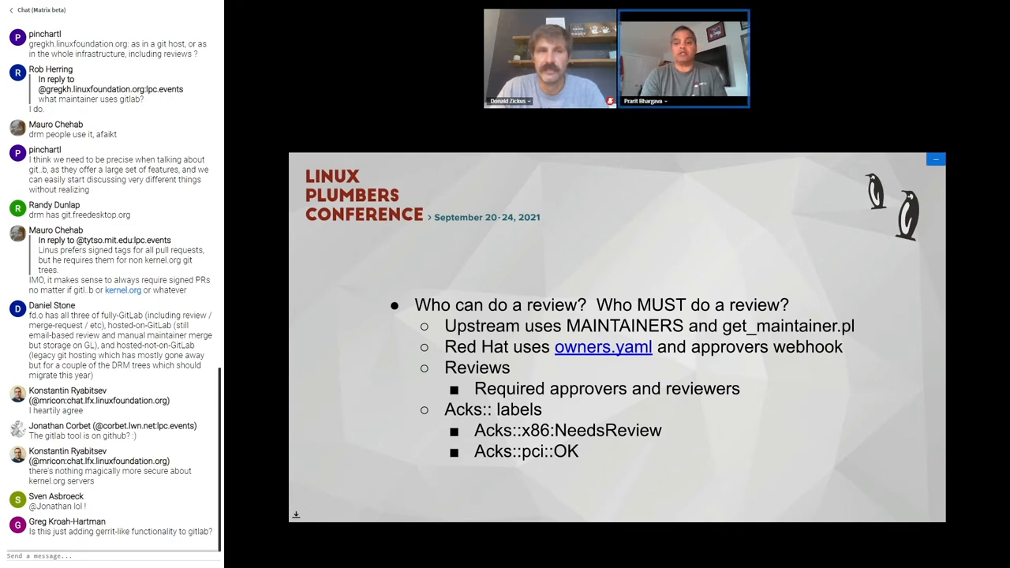
- Scroll on to the CI slide covering GitLab CI integration and Red Hat CKI
scroll("down", 3)
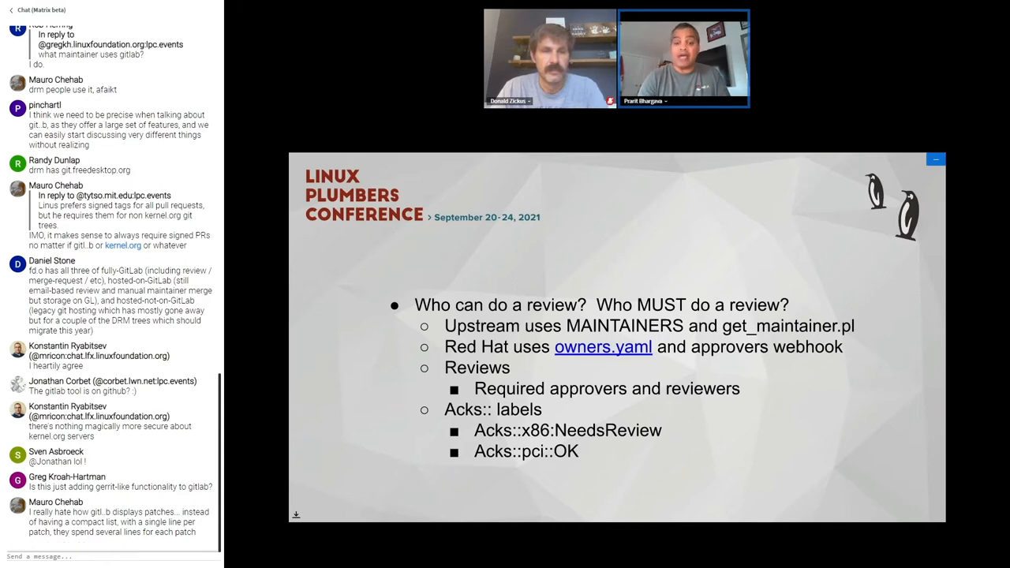
scroll("down", 3)
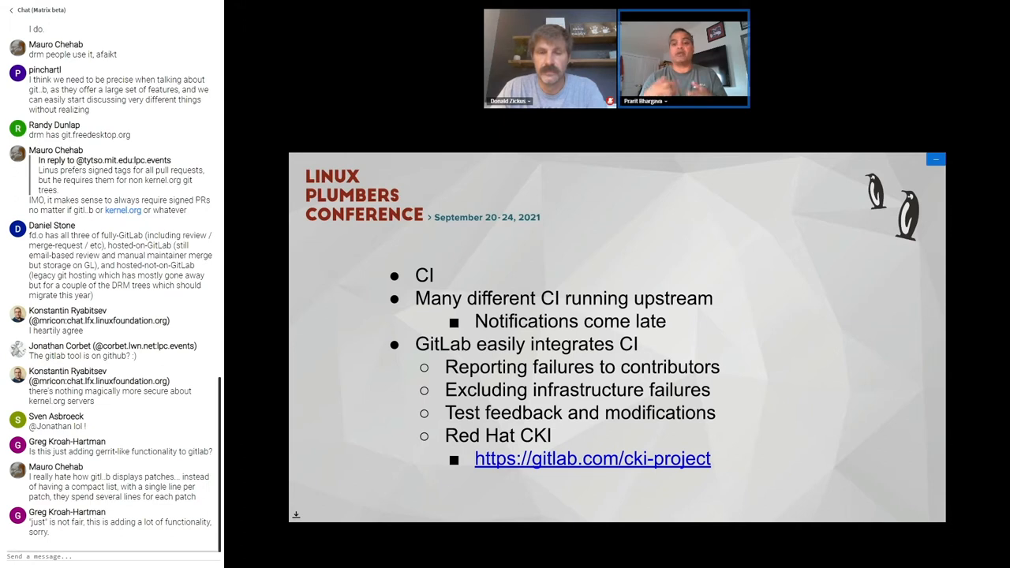
scroll("down", 3)
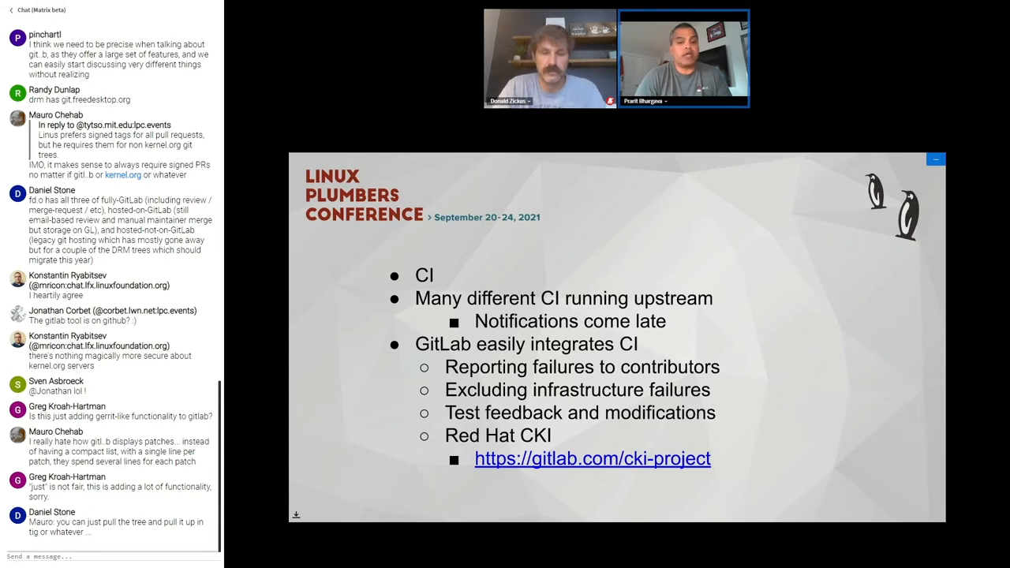
scroll("down", 3)
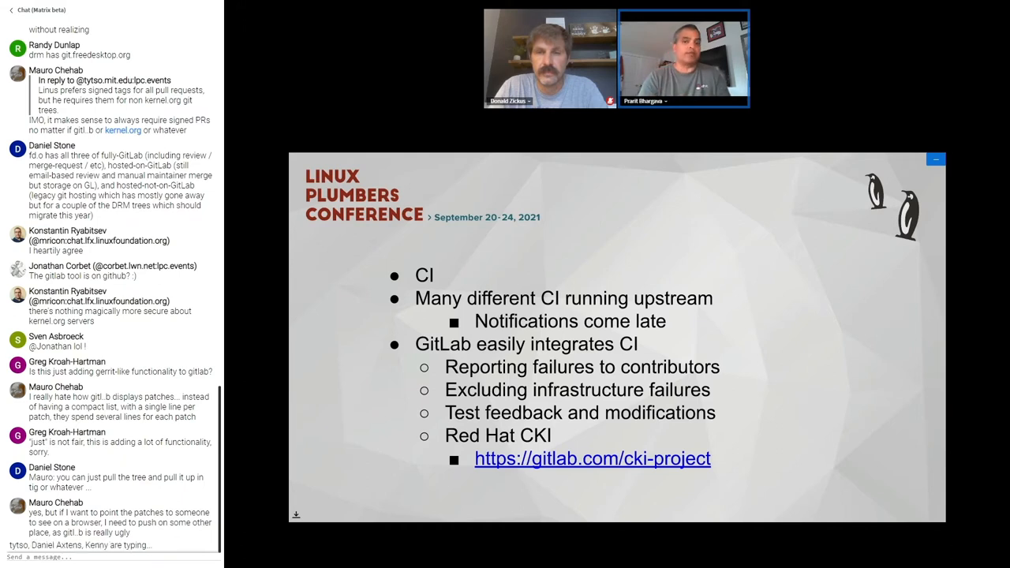
scroll("down", 3)
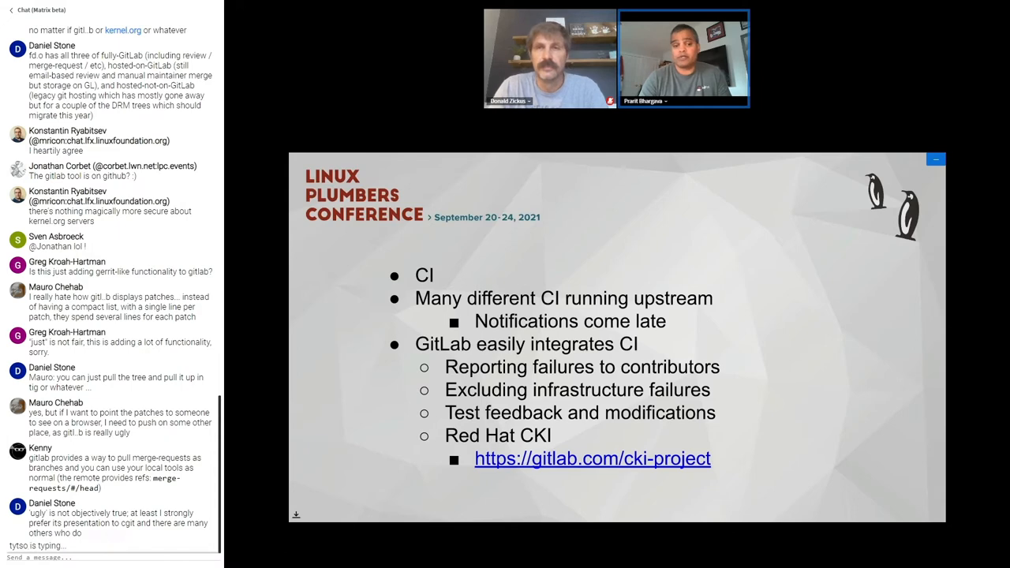
scroll("down", 3)
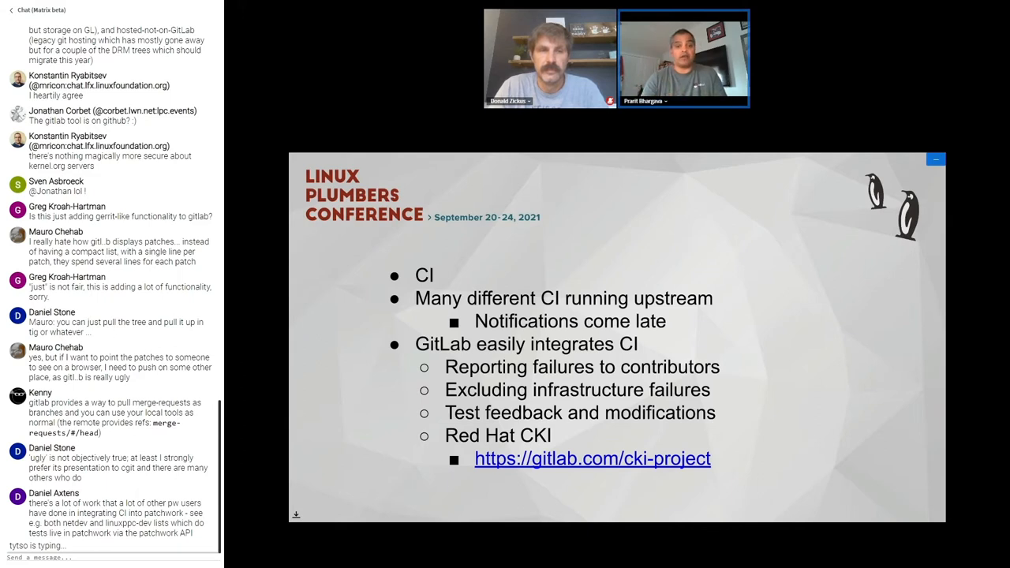
scroll("down", 3)
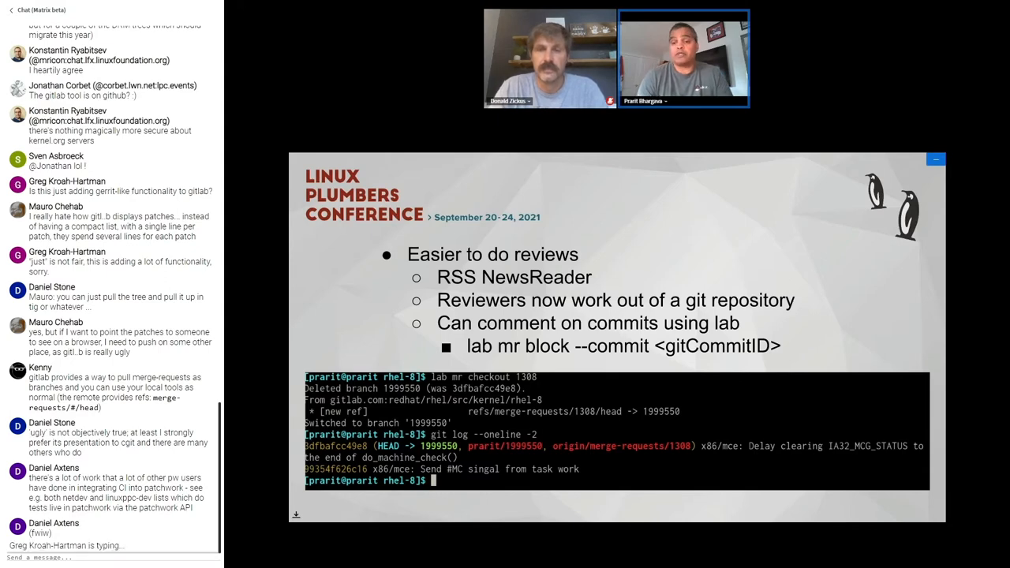
- Scroll to the links slide listing ARK, c9s, documentation, git-backport and lab URLs
scroll("down", 3)
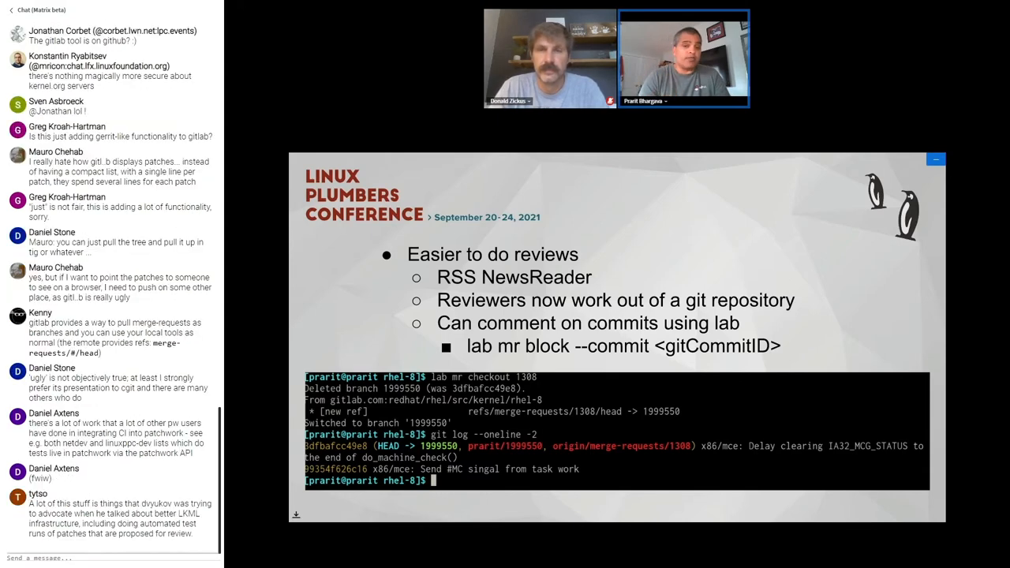
scroll("down", 3)
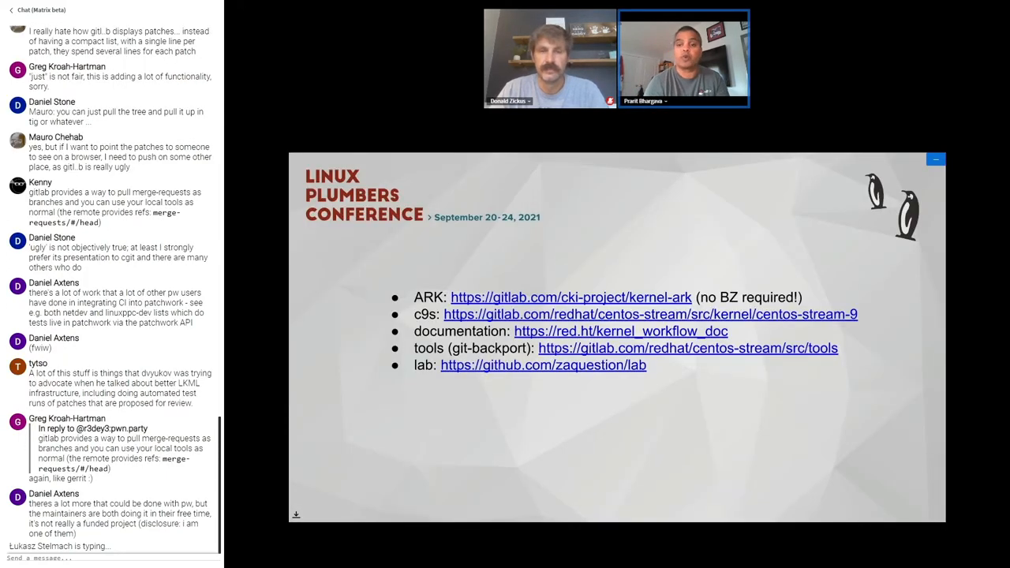
- Scroll on to the GitLab Relationship slide on resolved issues and strategic partnership
scroll("down", 3)
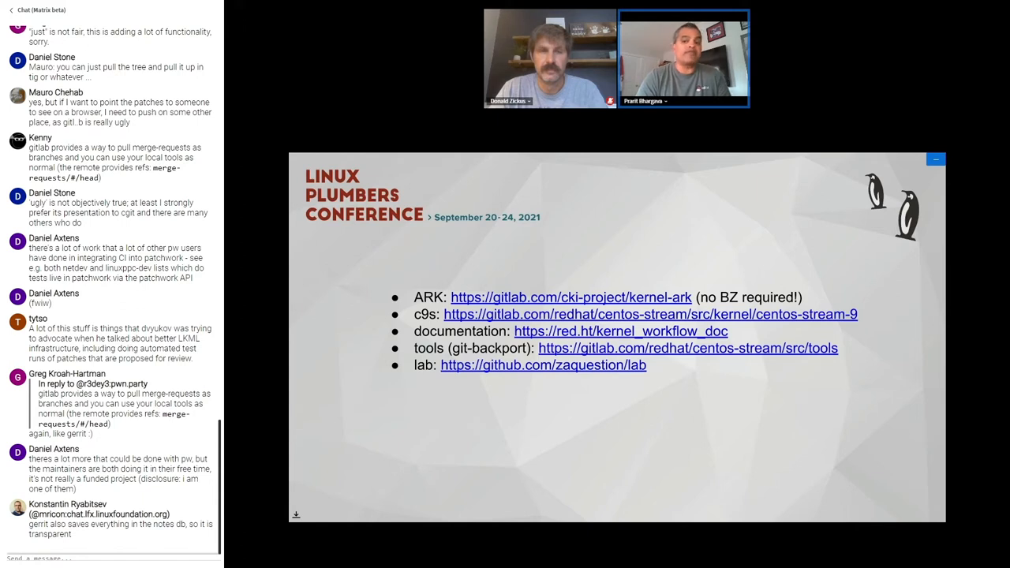
scroll("down", 3)
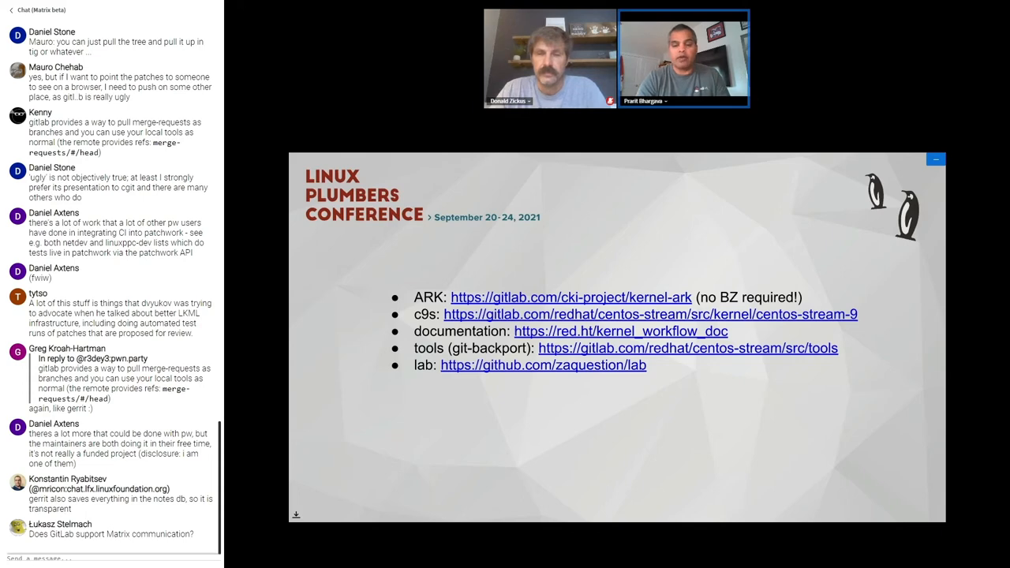
scroll("down", 3)
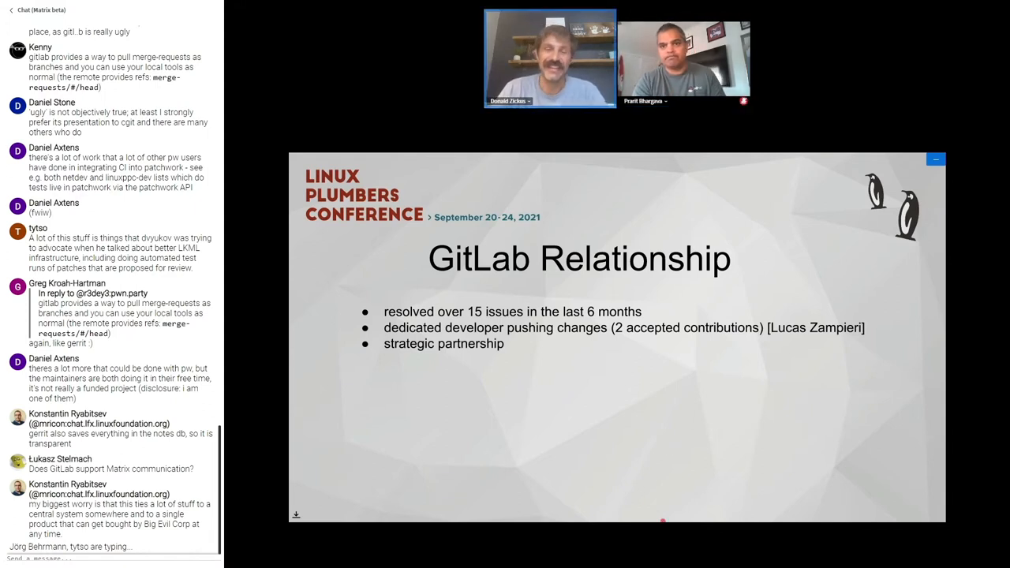
- Scroll to the slide on getting Linus to accept a GitLab pull request
scroll("down", 3)
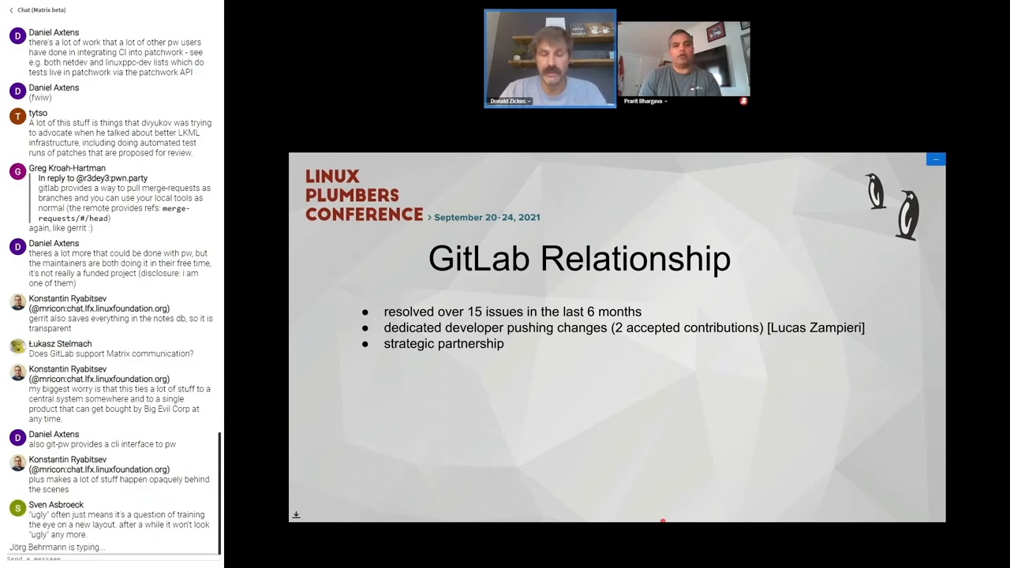
scroll("down", 3)
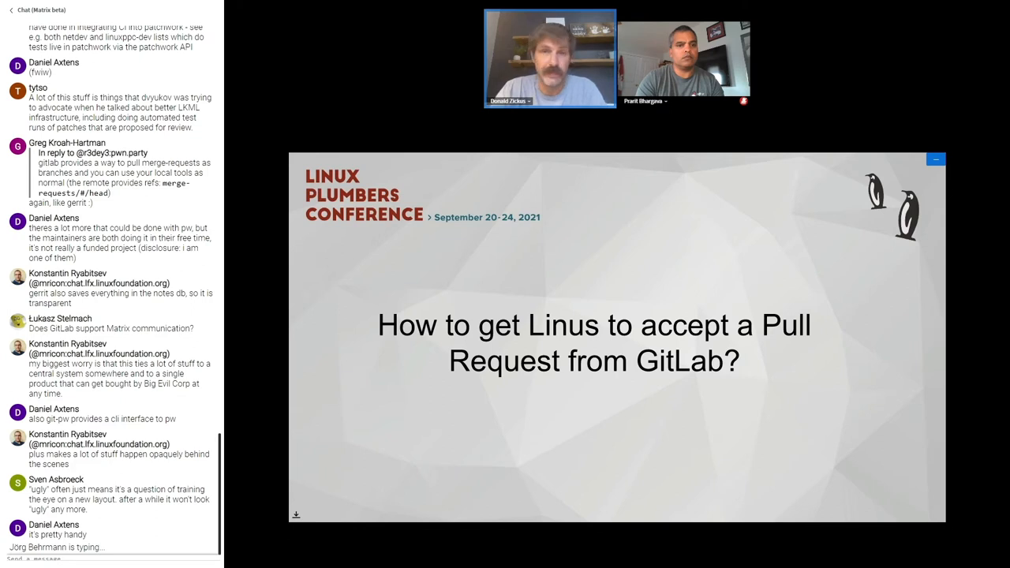
- Scroll the presentation forward to the 'How to get Linus to accept a Pull Request from GitLab?' slide
scroll("down", 3)
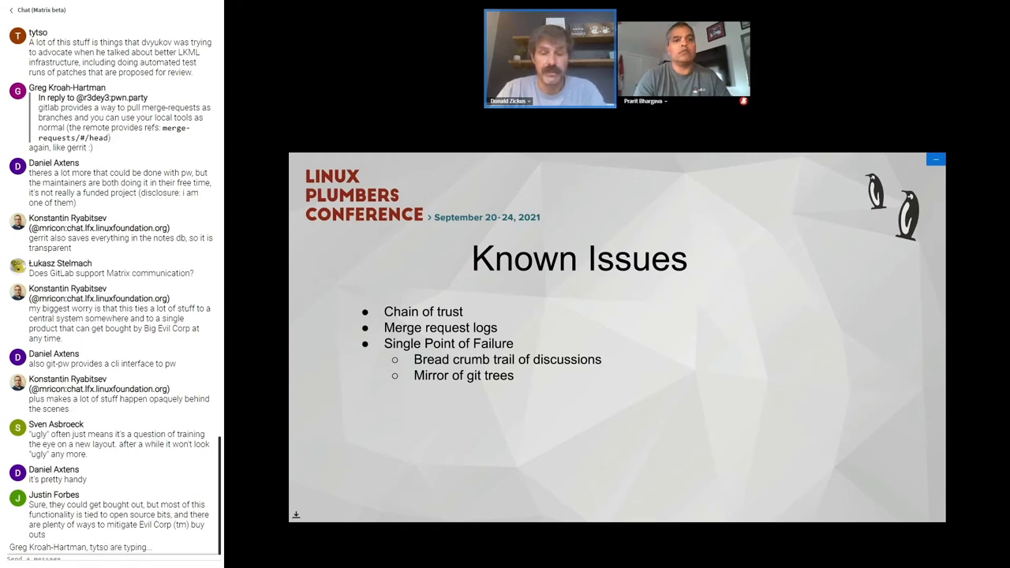
- Scroll through the Known Issues points on chain of trust, merge request logs and single point of failure, reaching 'Thoughts?'
scroll("down", 3)
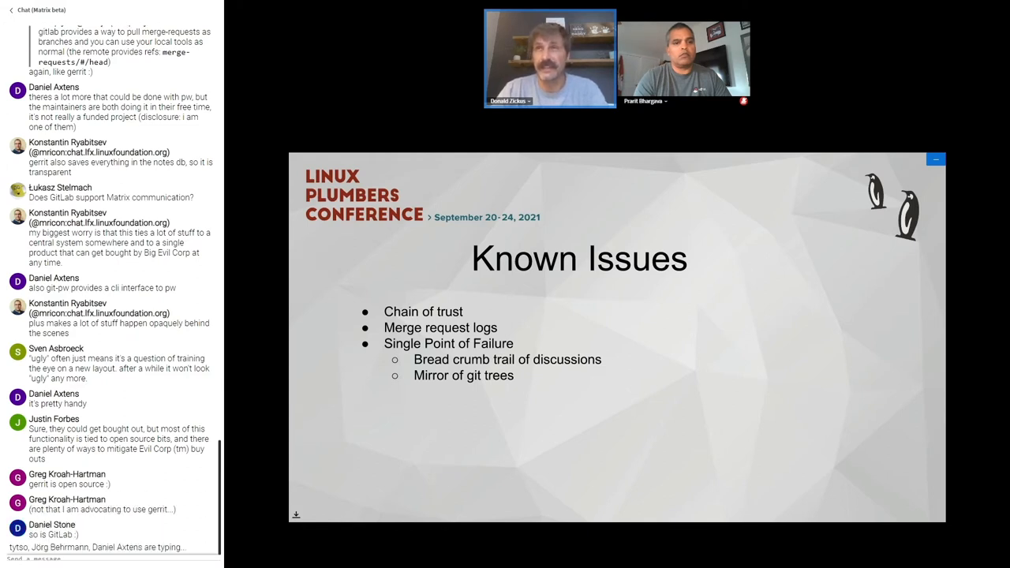
scroll("down", 3)
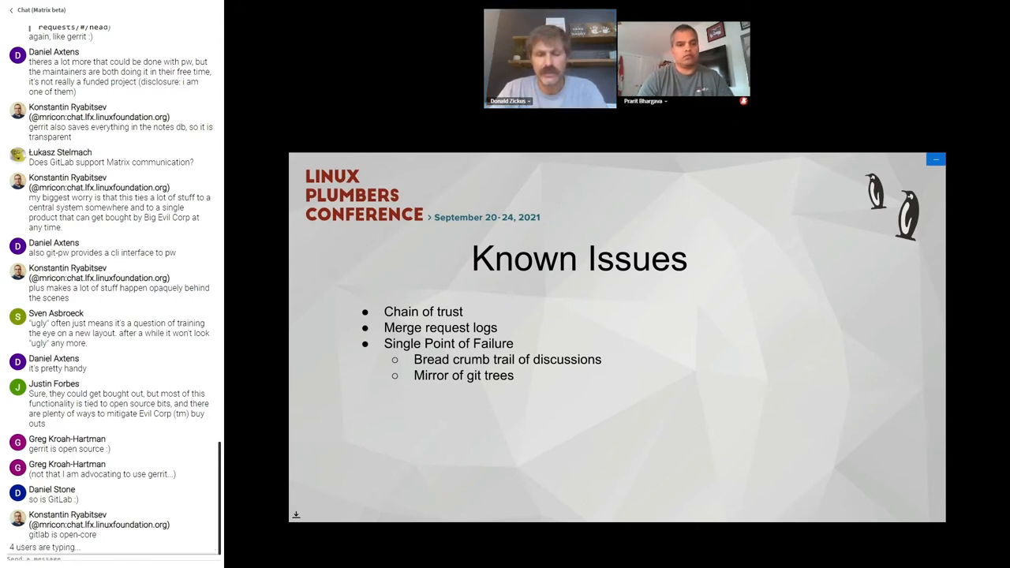
scroll("down", 3)
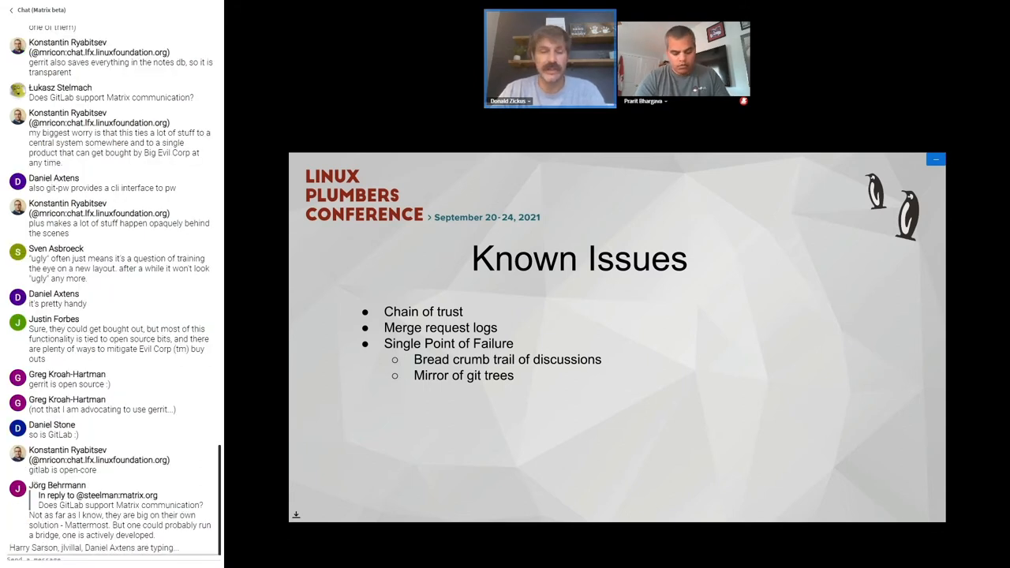
scroll("down", 3)
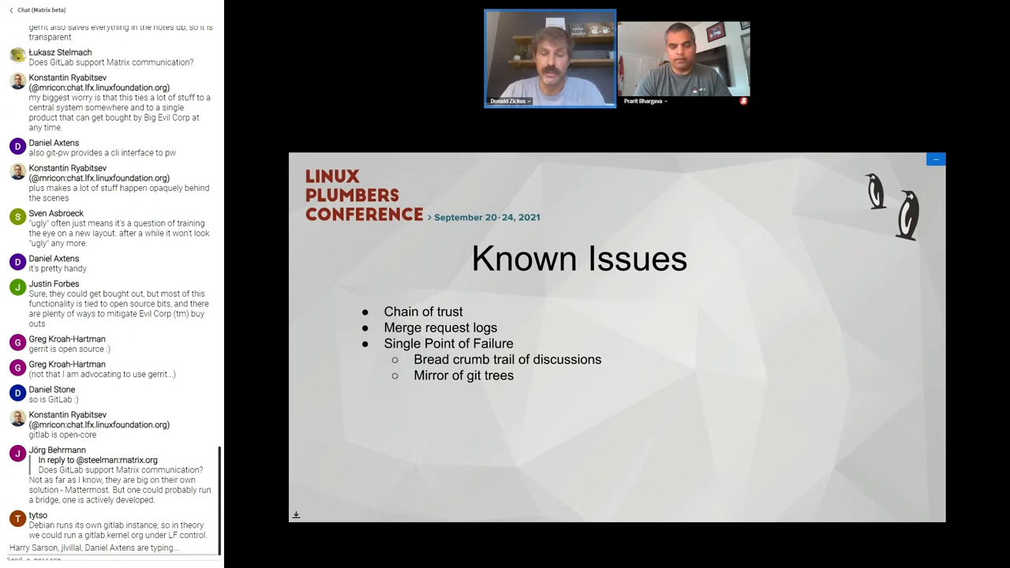
scroll("down", 3)
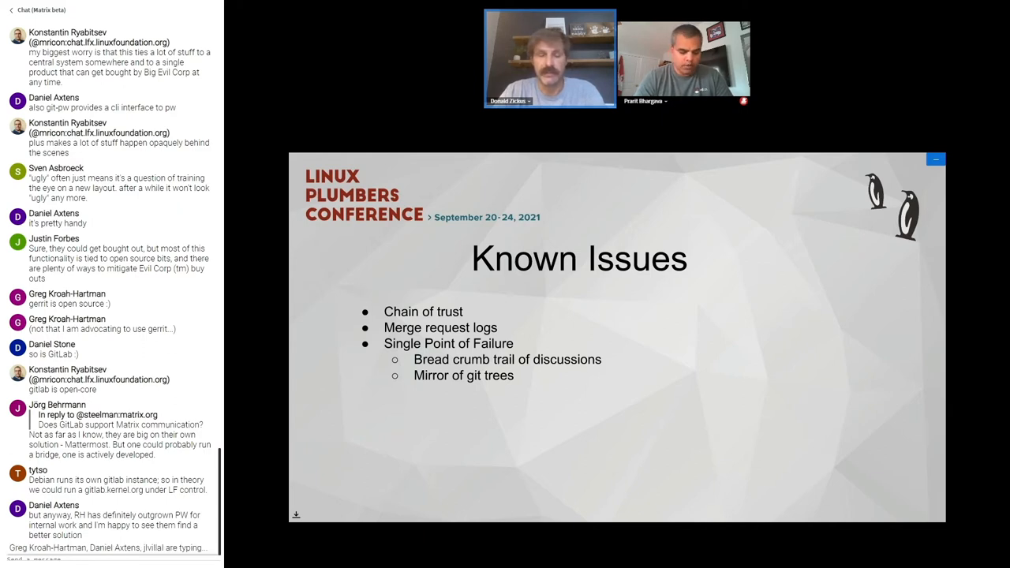
scroll("down", 3)
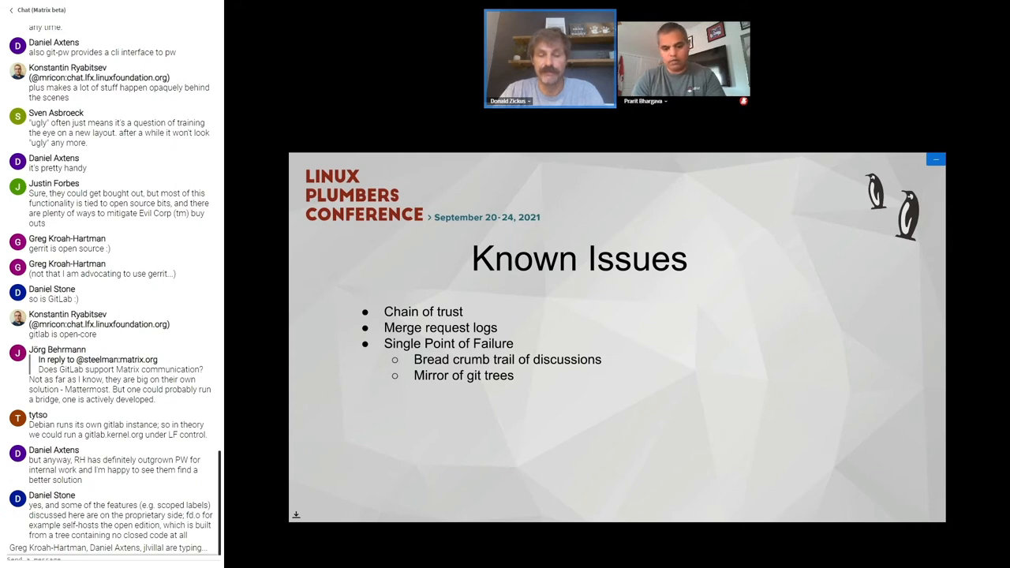
scroll("down", 3)
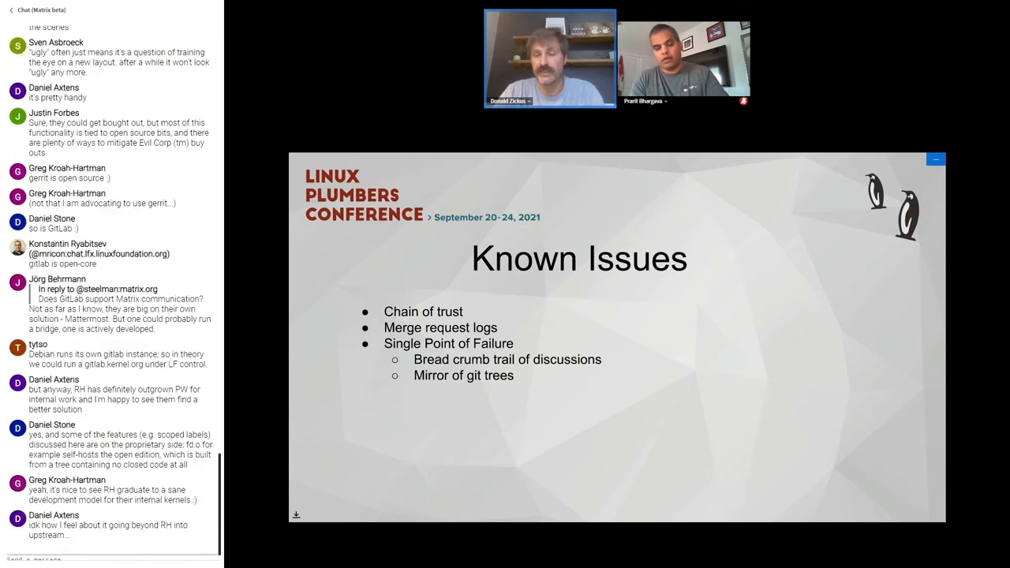
scroll("down", 3)
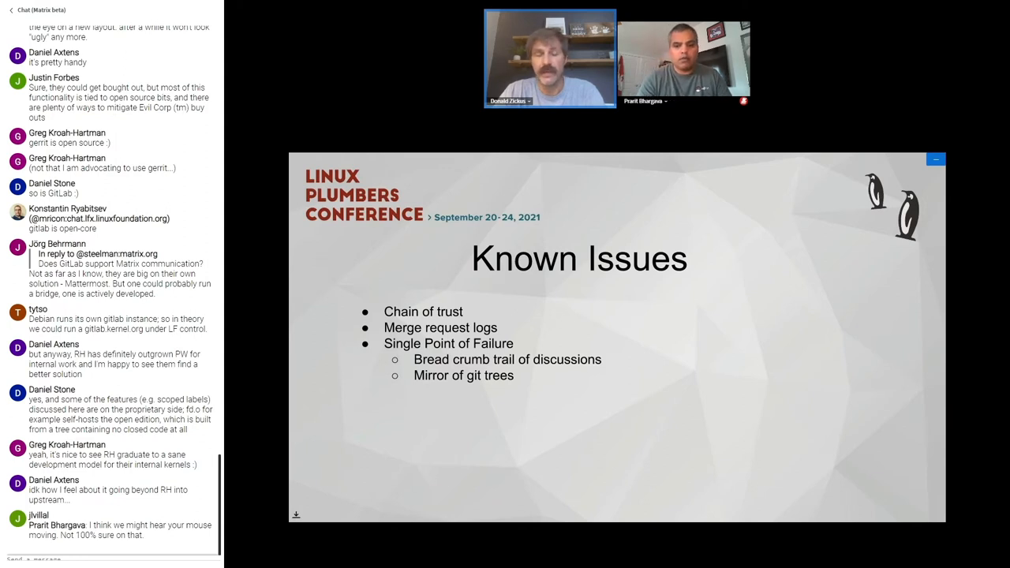
scroll("down", 3)
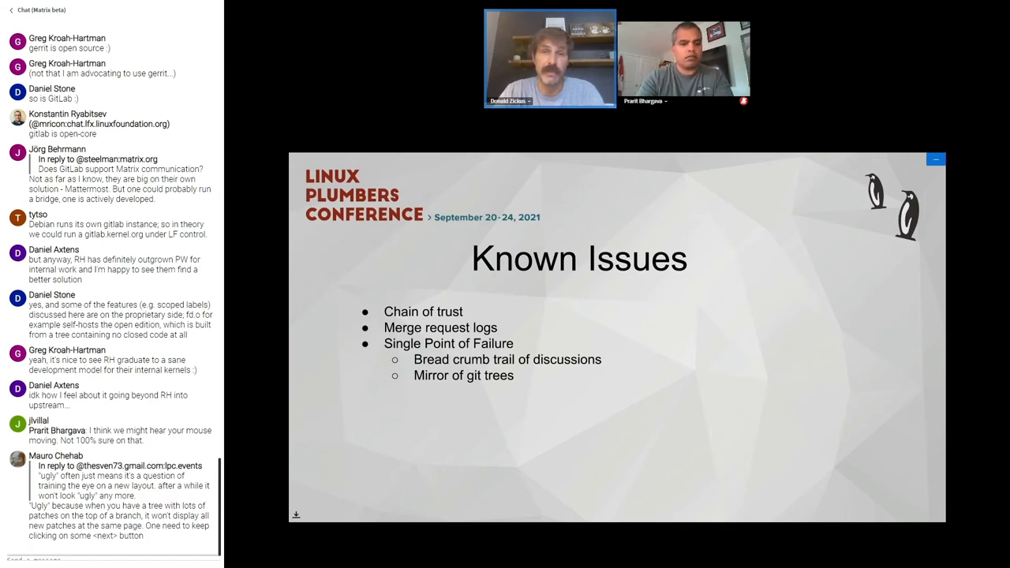
scroll("down", 3)
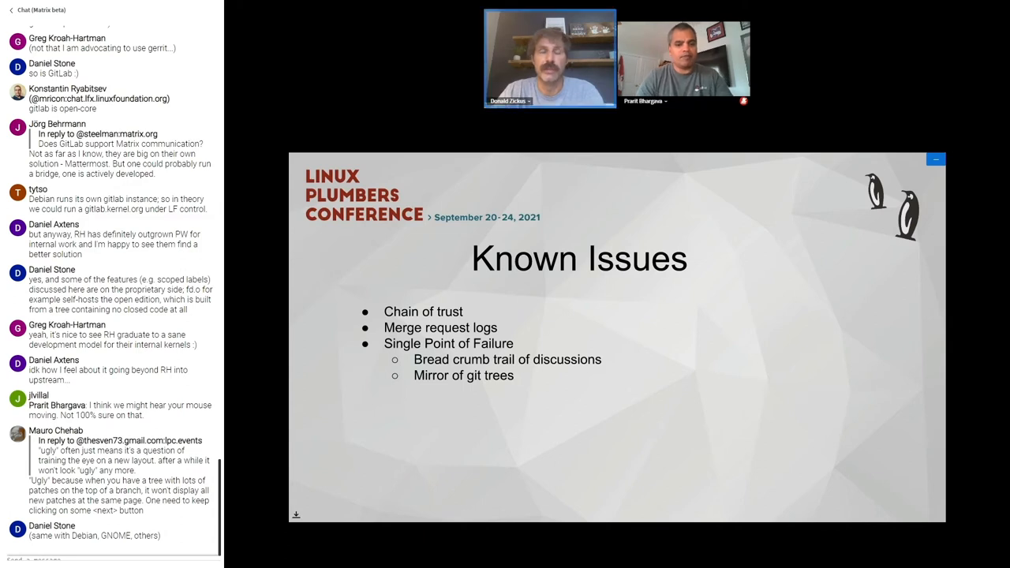
scroll("down", 3)
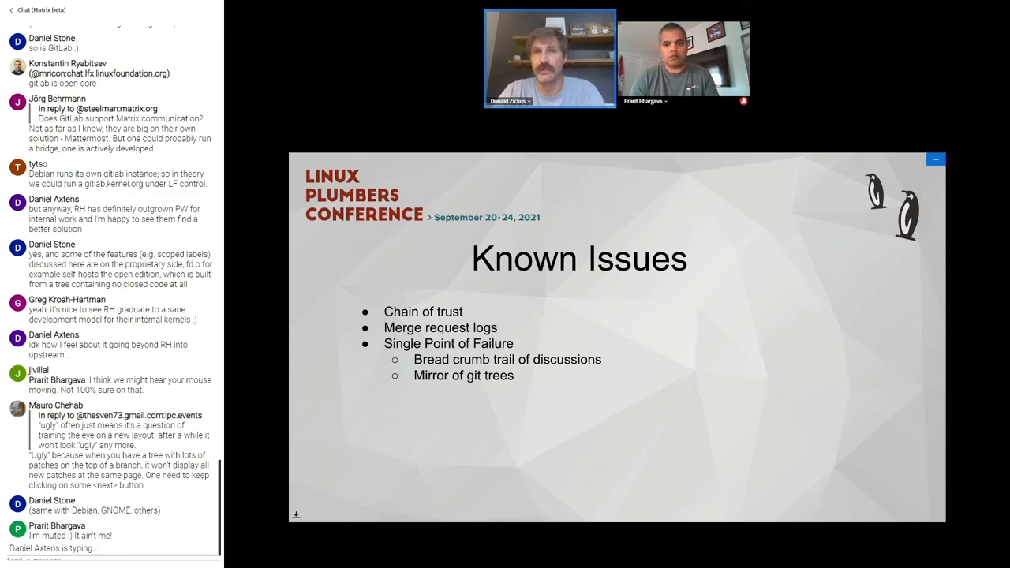
scroll("down", 3)
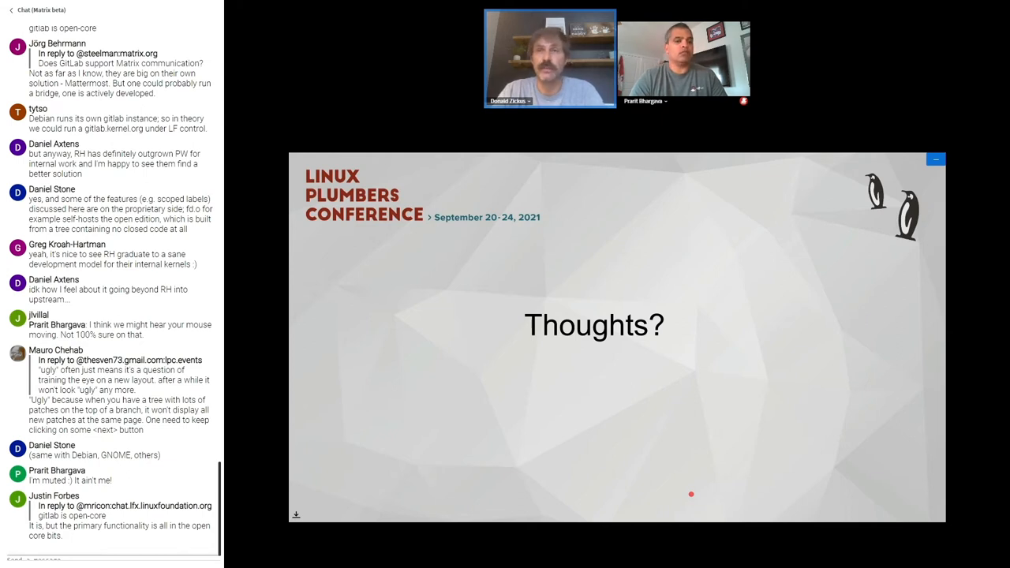
scroll("down", 3)
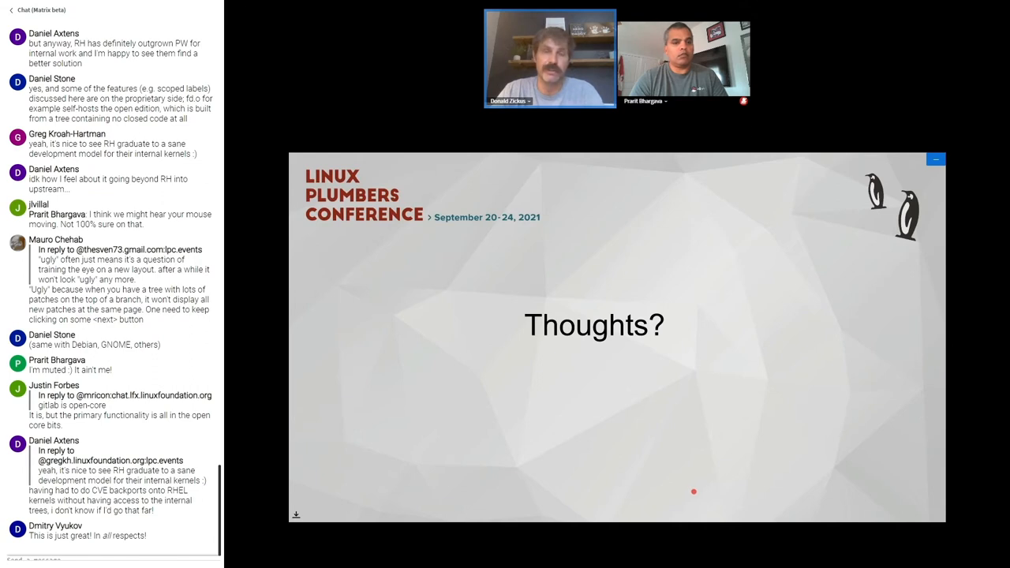
scroll("down", 3)
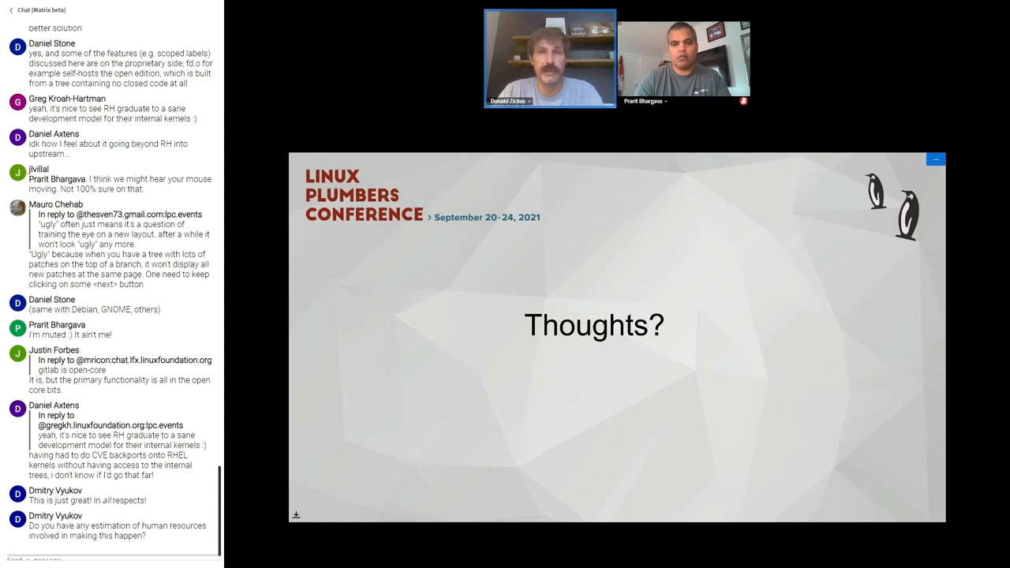
scroll("down", 3)
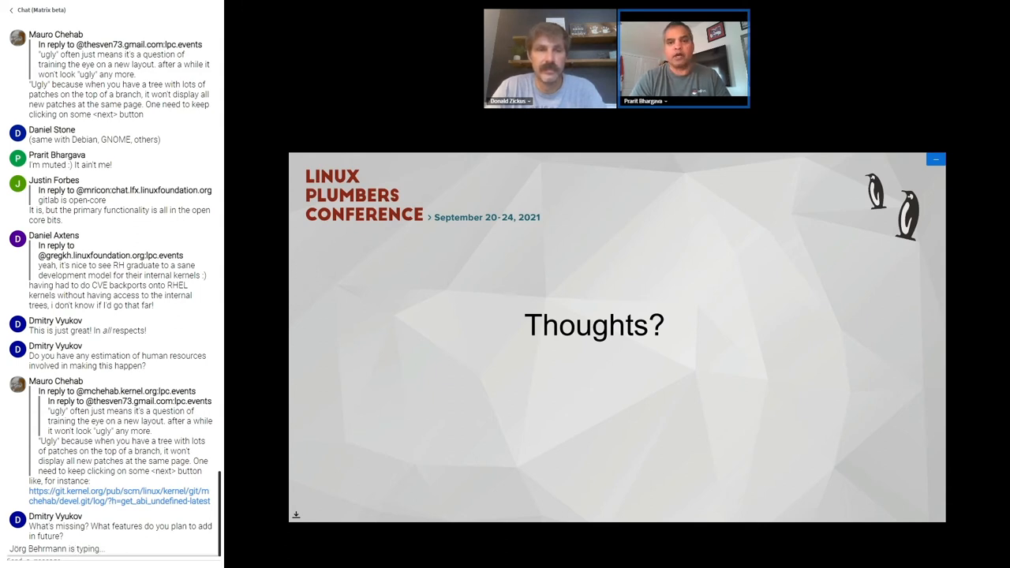
scroll("down", 3)
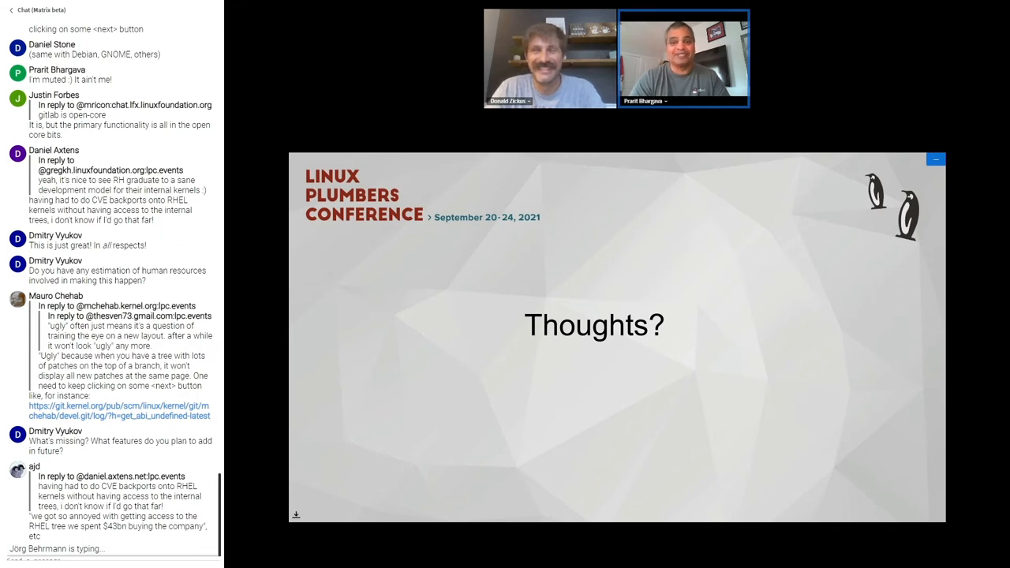
scroll("down", 3)
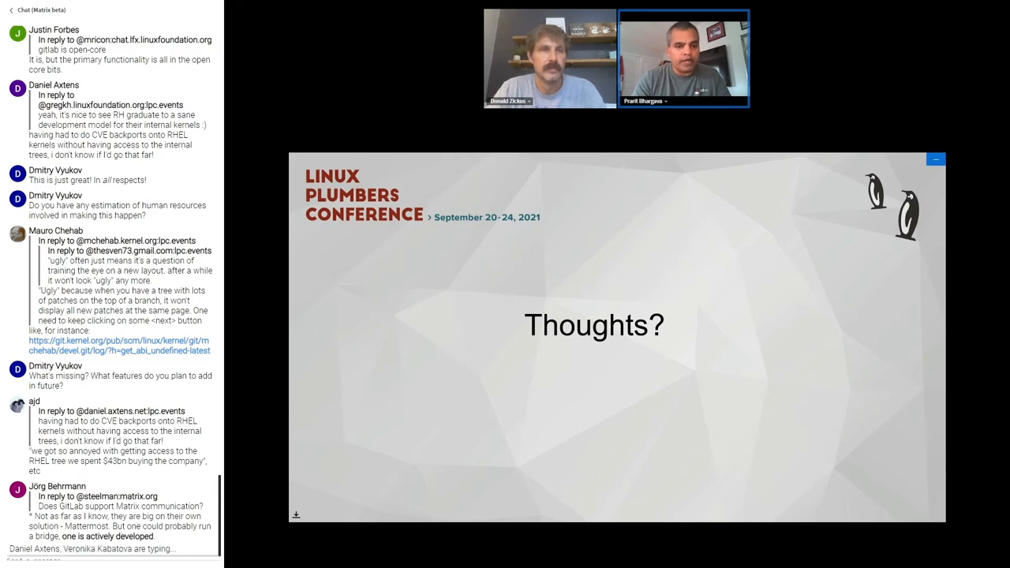
scroll("down", 3)
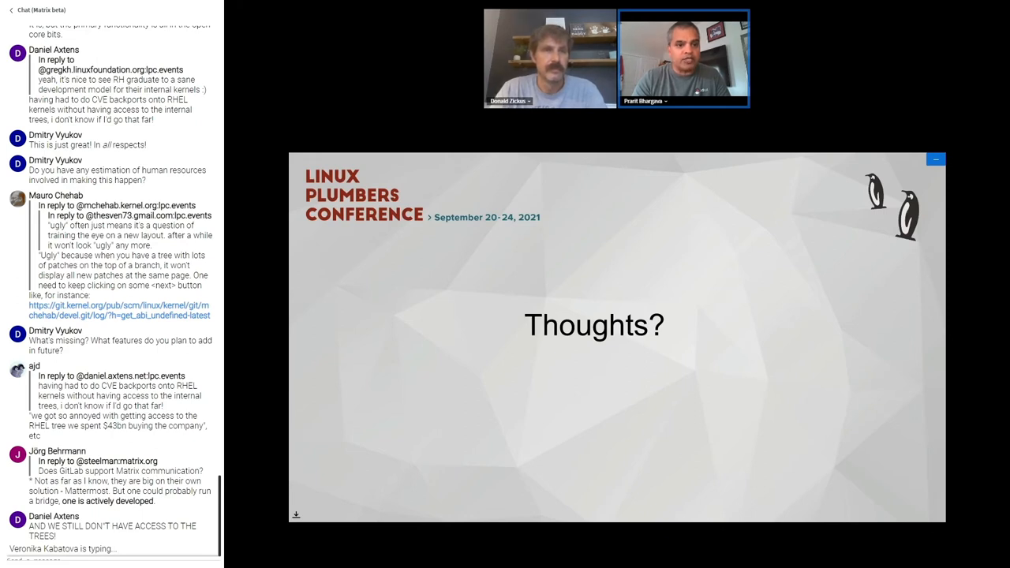
scroll("down", 3)
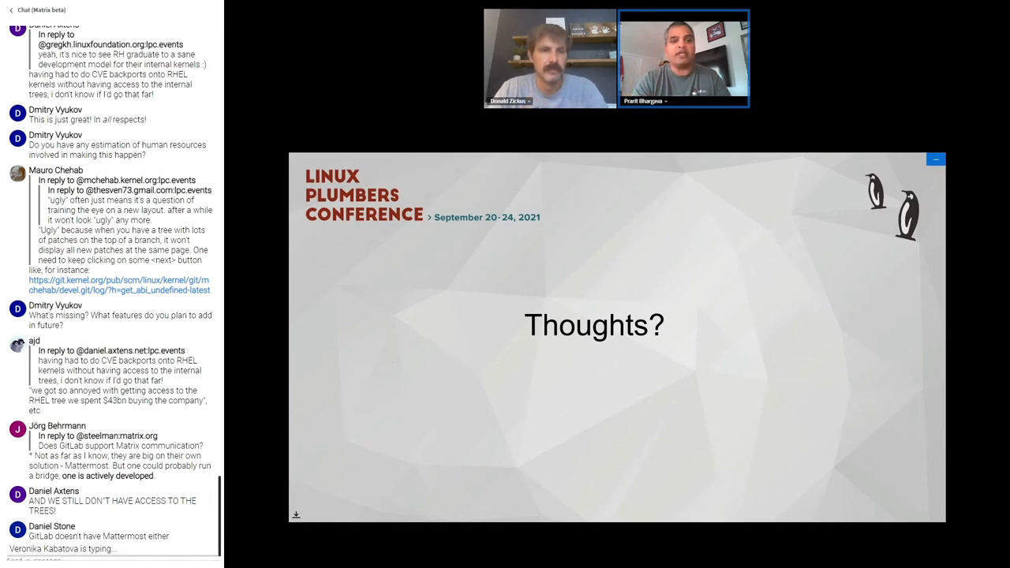
scroll("down", 3)
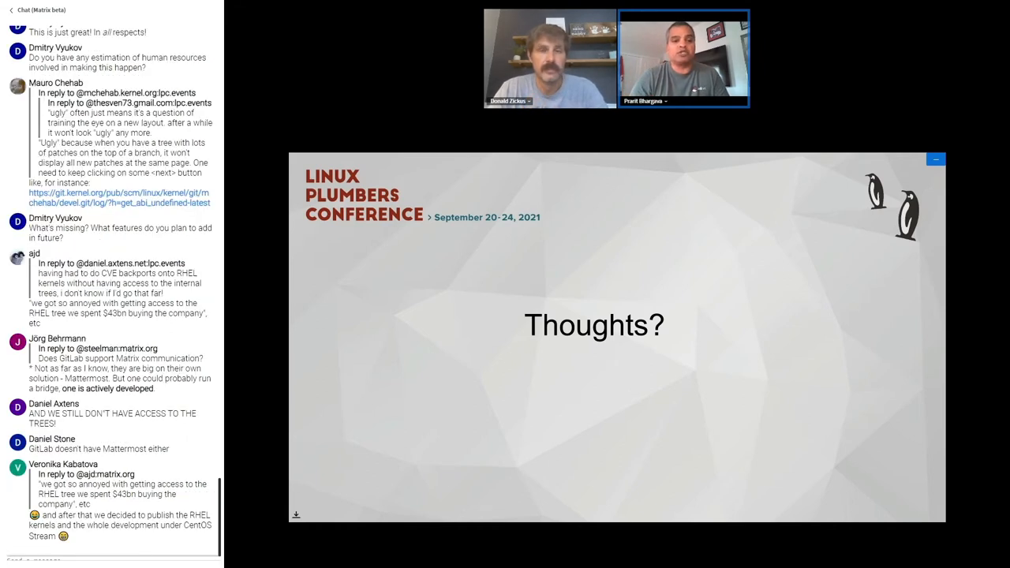
mouse_move(333, 385)
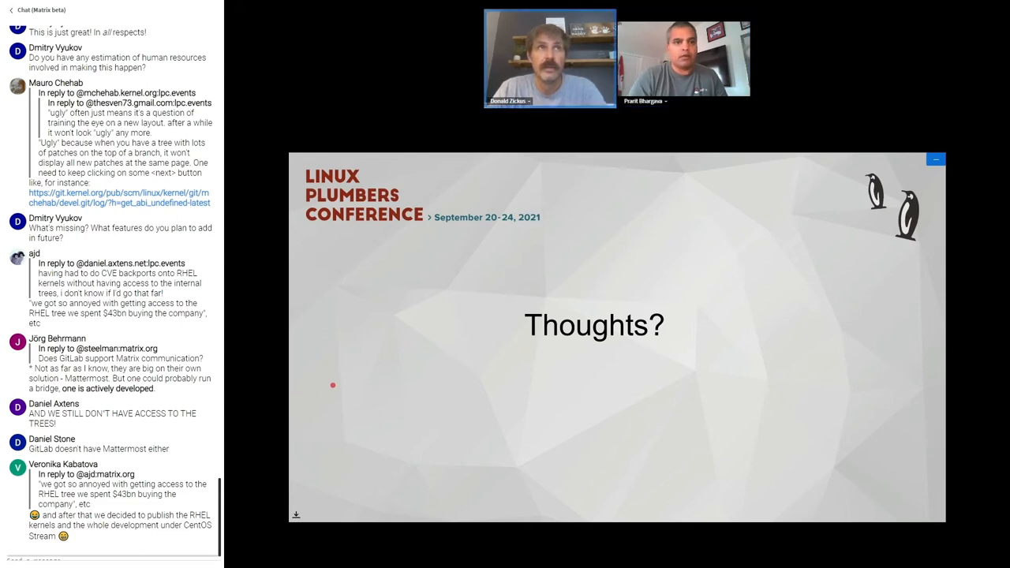
scroll("down", 3)
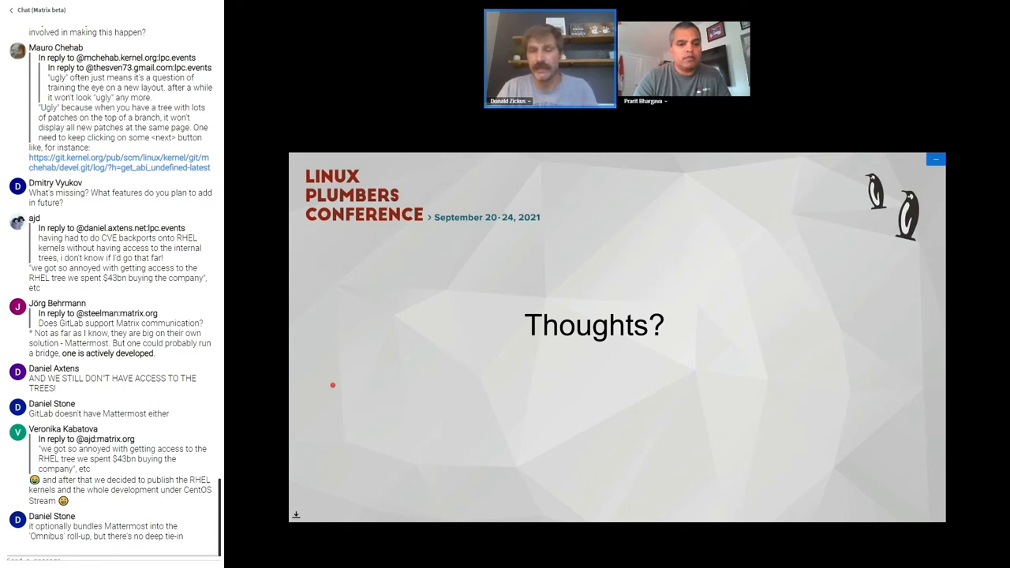
scroll("down", 3)
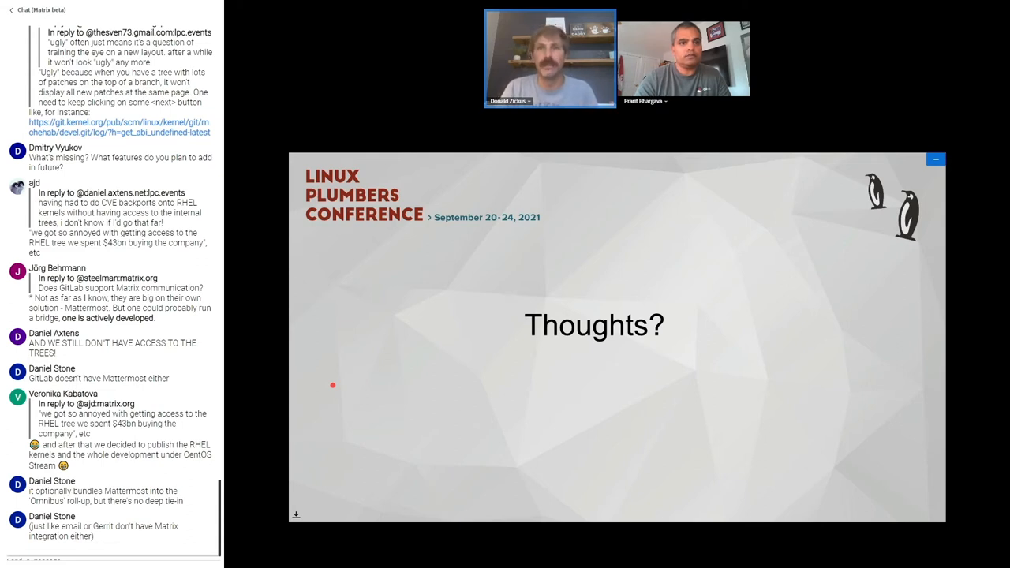
scroll("down", 3)
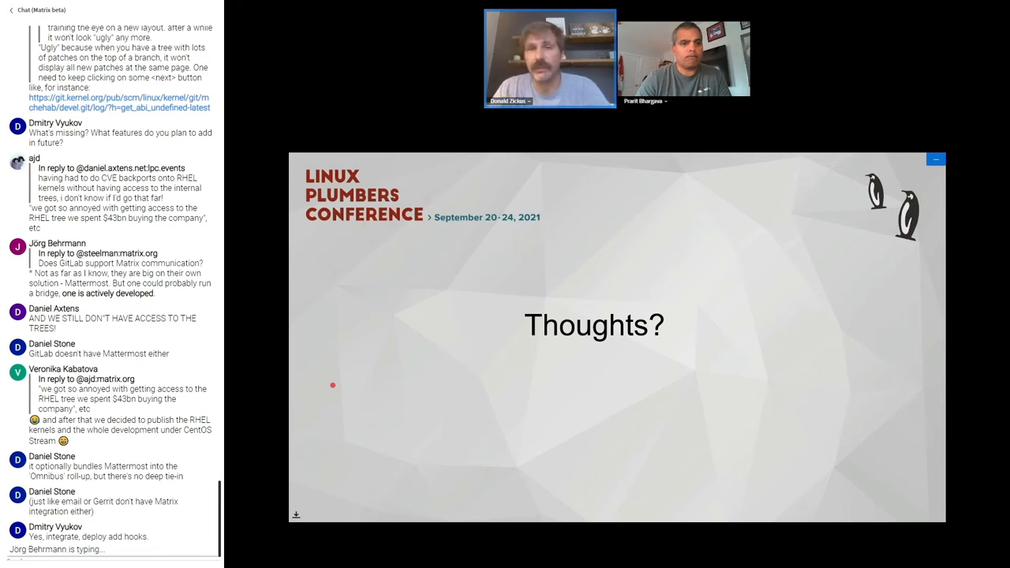
mouse_move(332, 385)
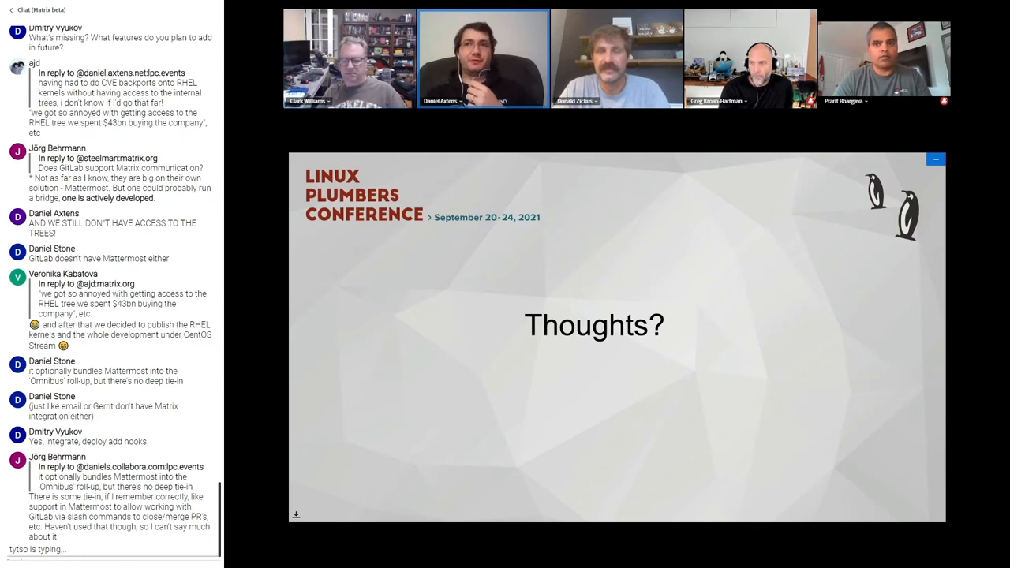
scroll("down", 3)
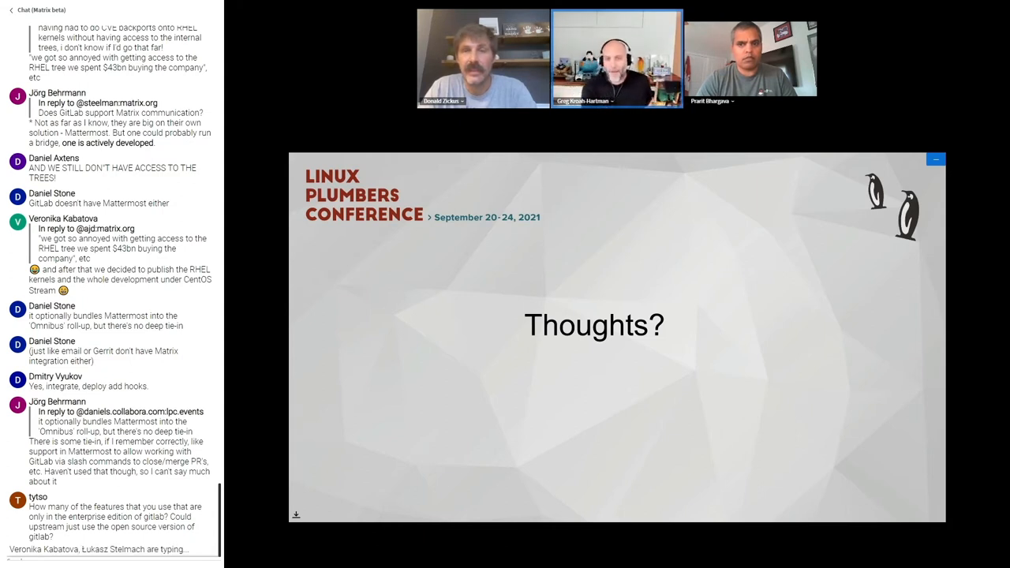
scroll("down", 3)
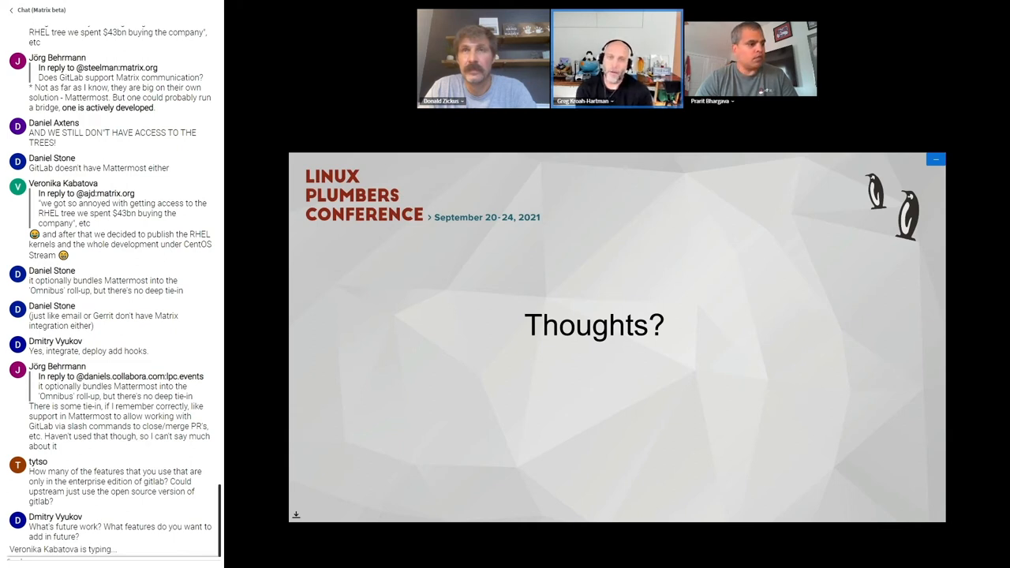
scroll("down", 3)
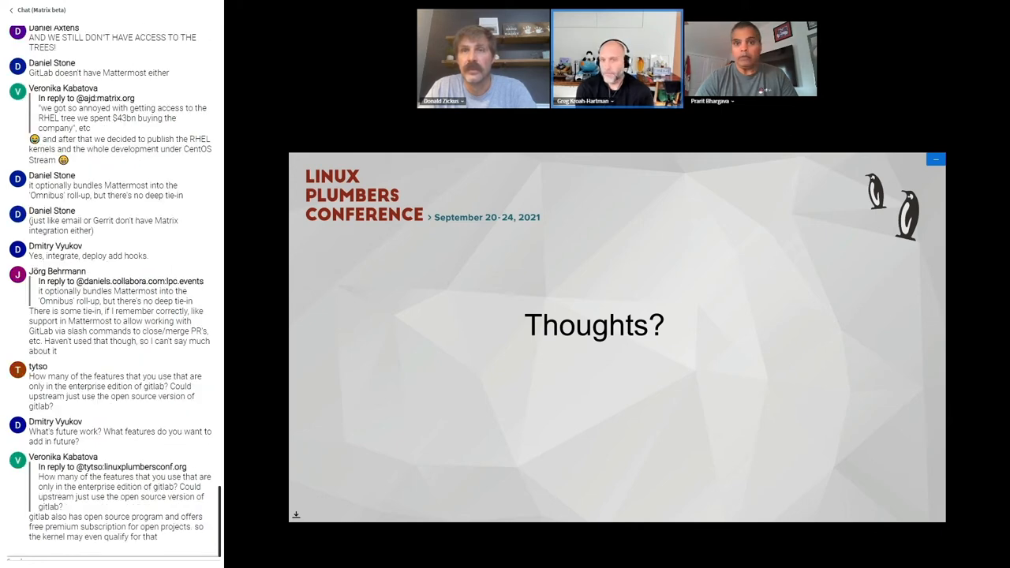
scroll("down", 3)
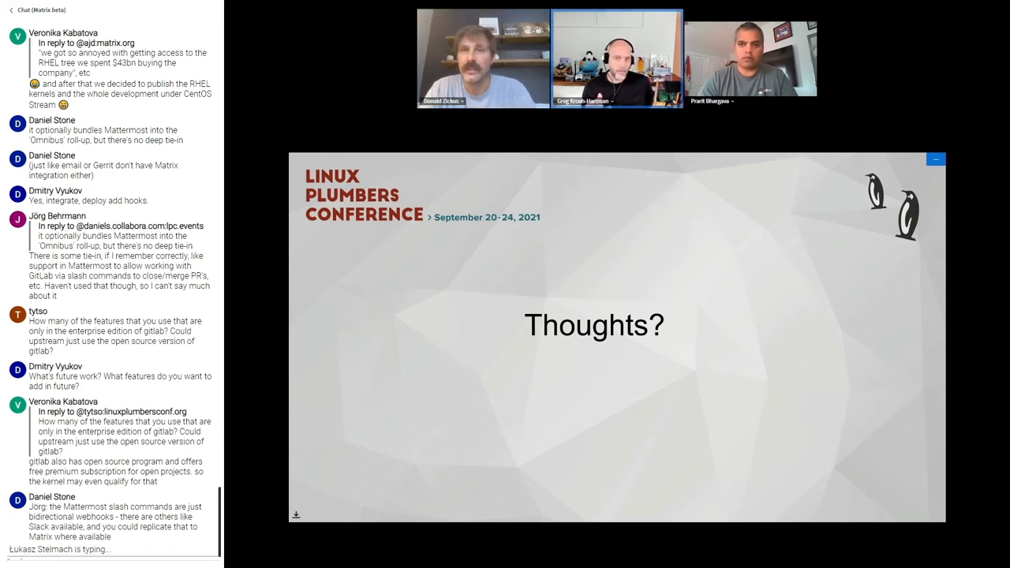
scroll("down", 3)
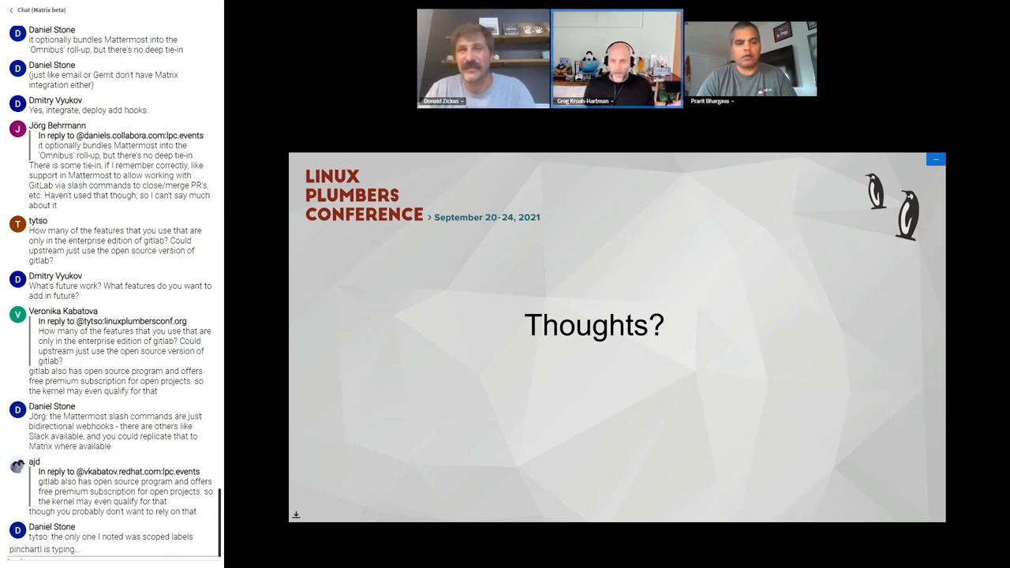
scroll("down", 3)
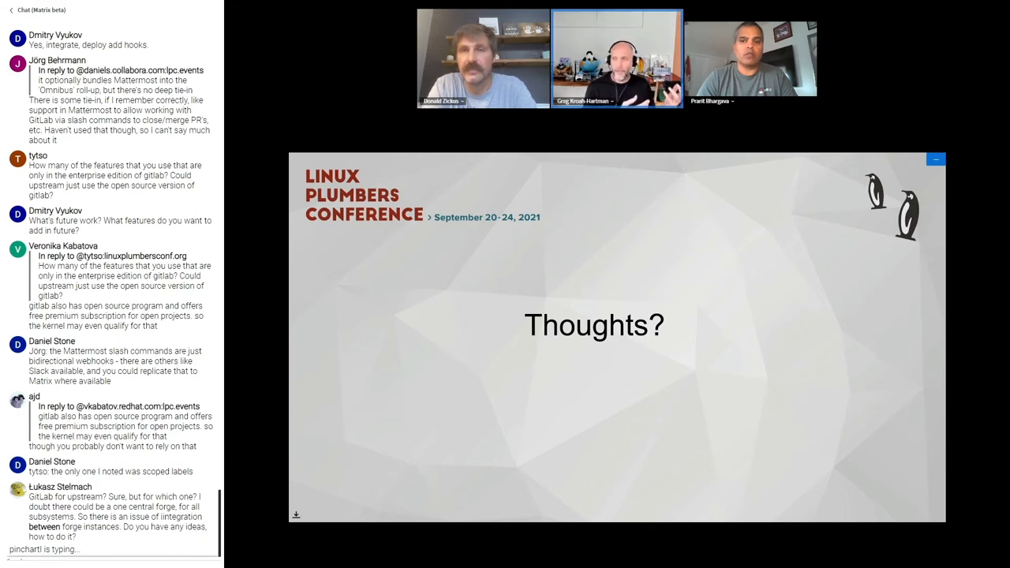
scroll("down", 3)
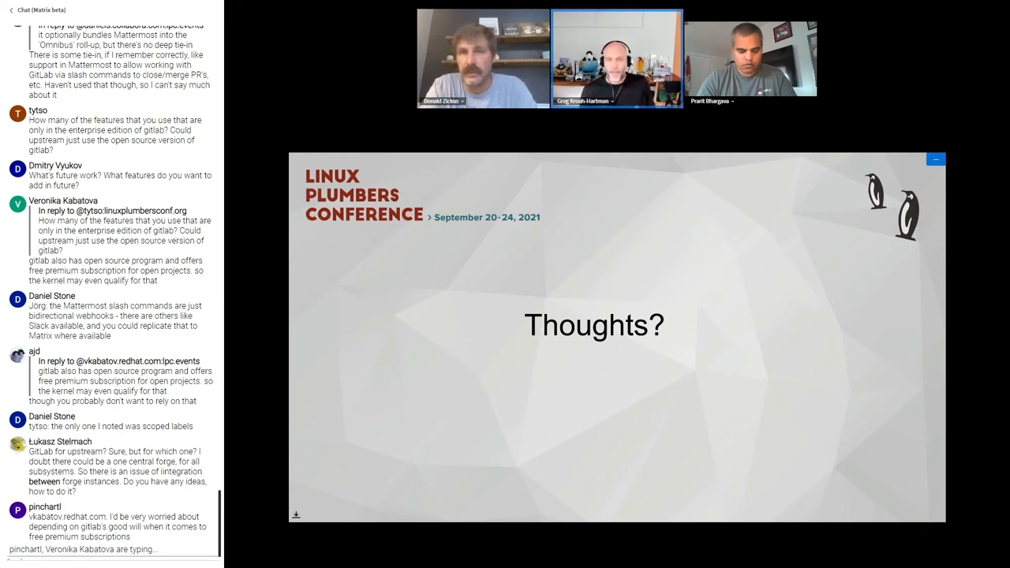
scroll("down", 3)
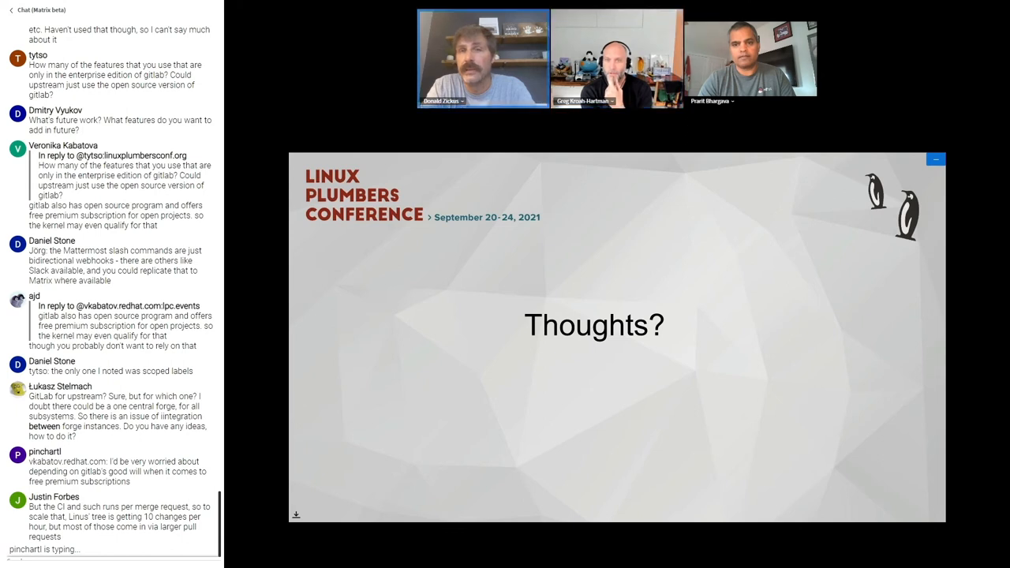
scroll("down", 3)
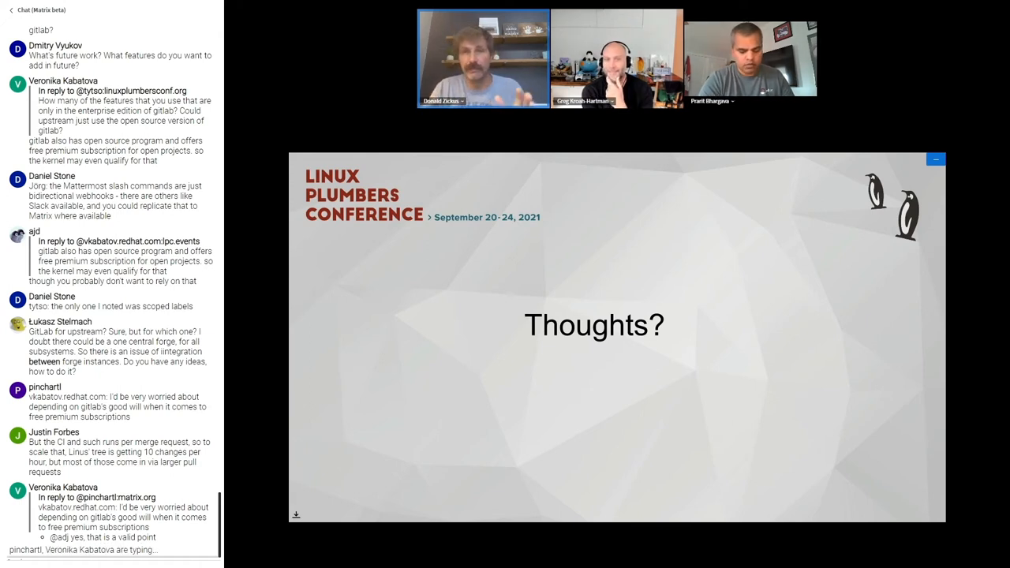
scroll("down", 3)
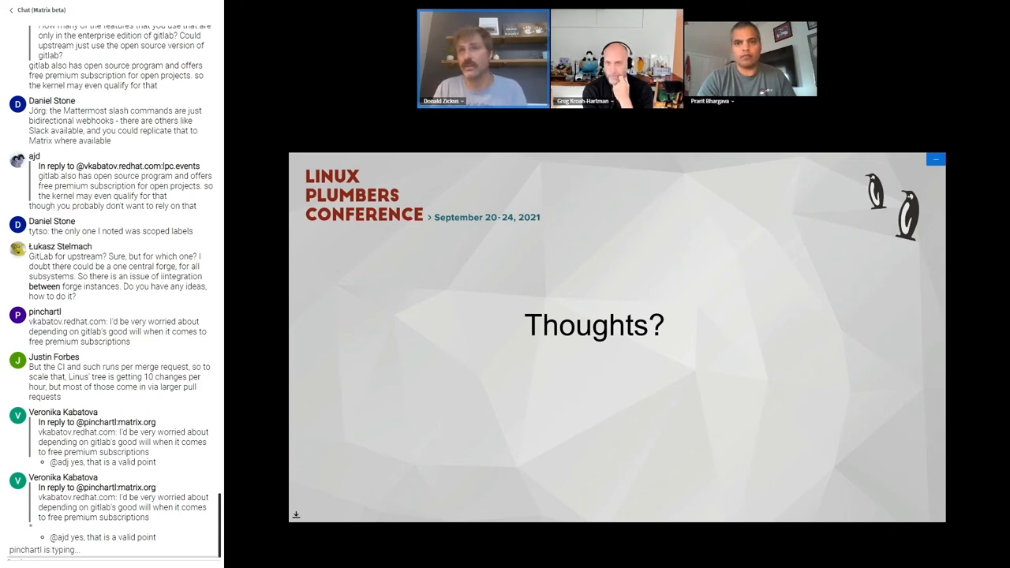
scroll("down", 3)
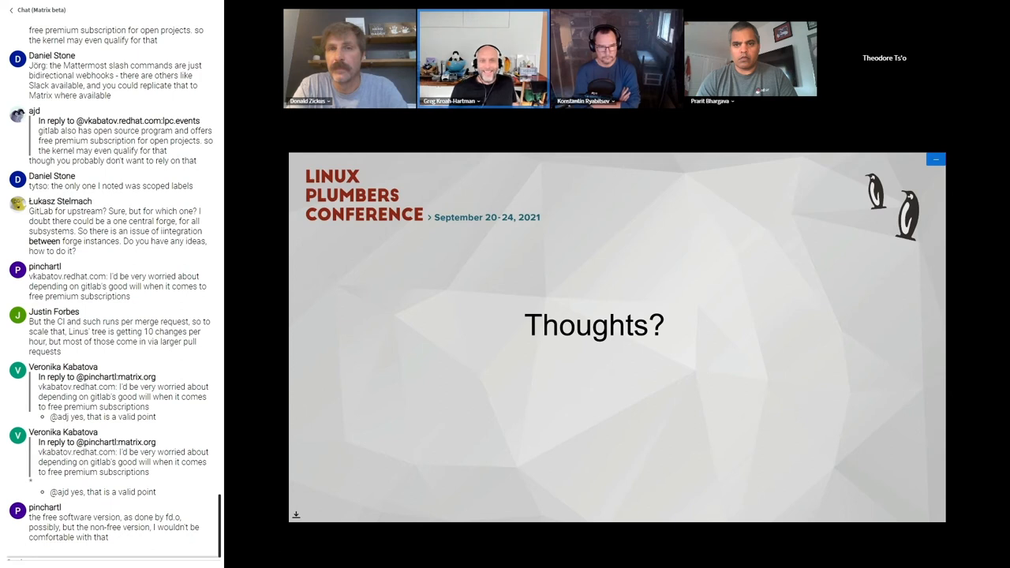
scroll("down", 3)
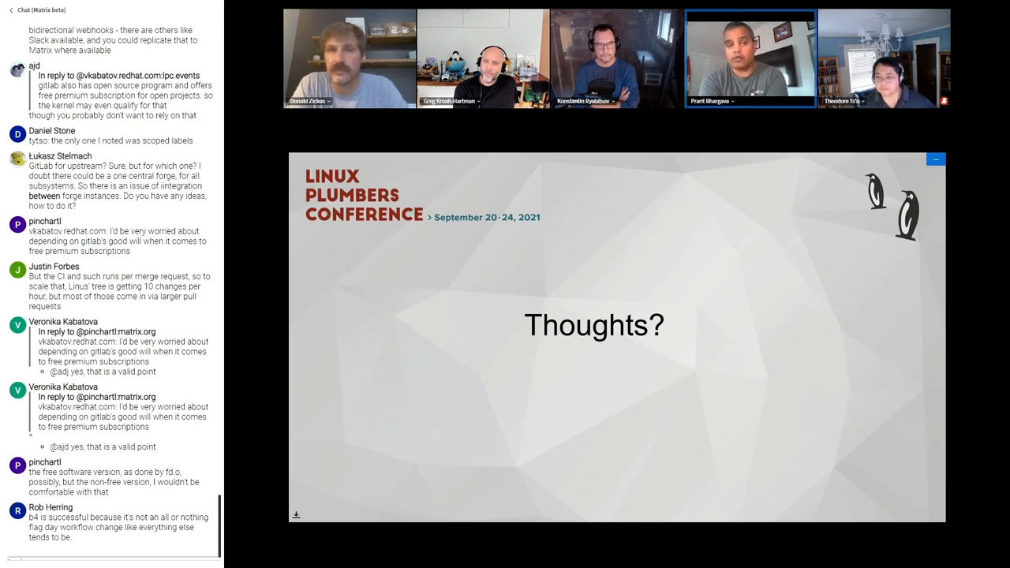
scroll("down", 3)
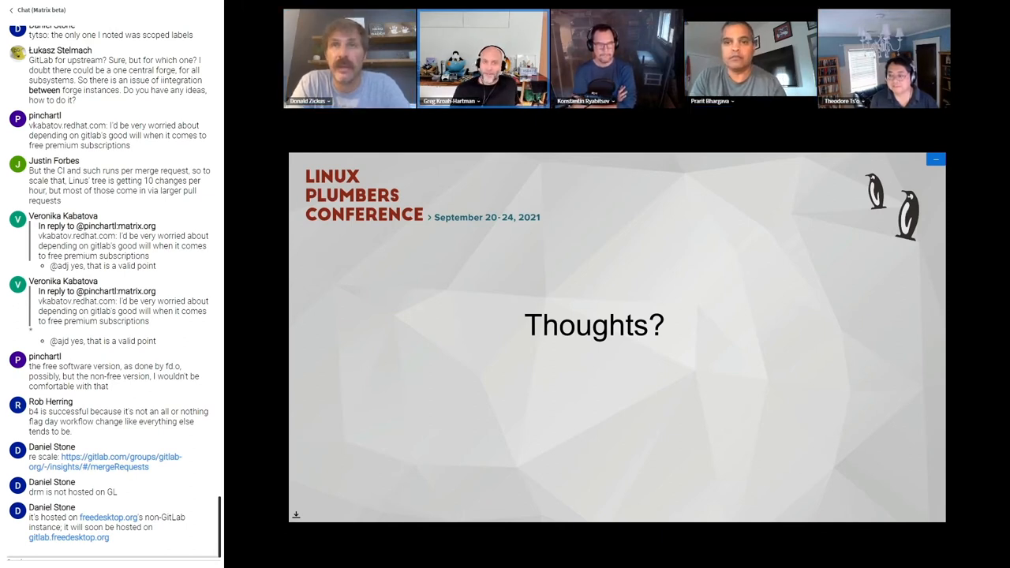
scroll("down", 3)
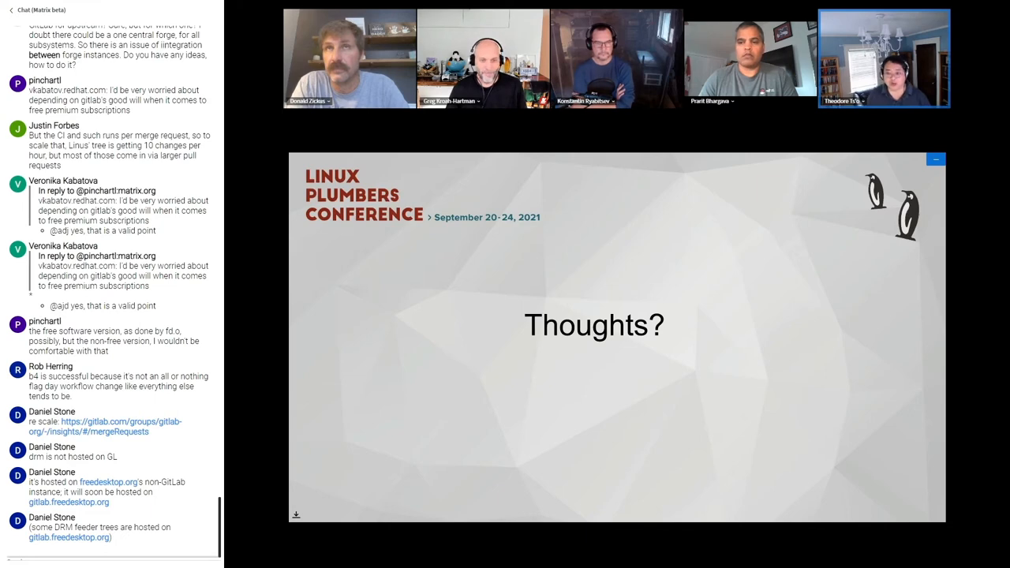
scroll("down", 3)
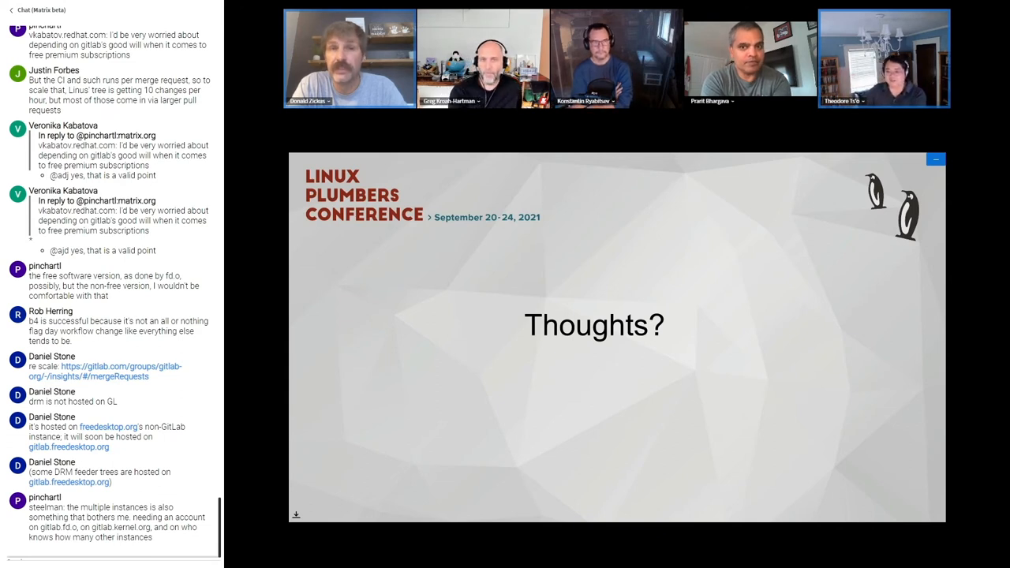
scroll("down", 3)
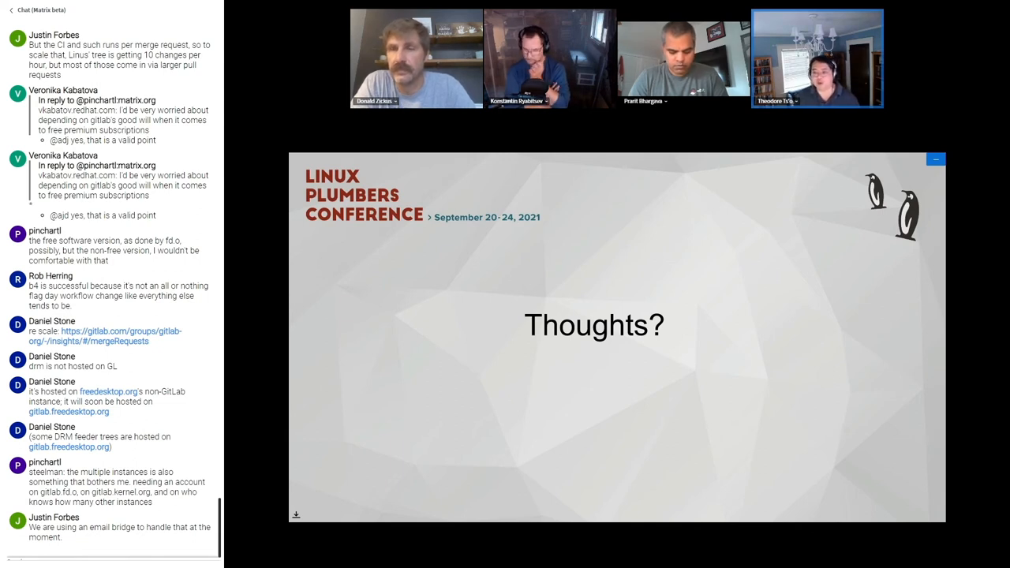
scroll("down", 3)
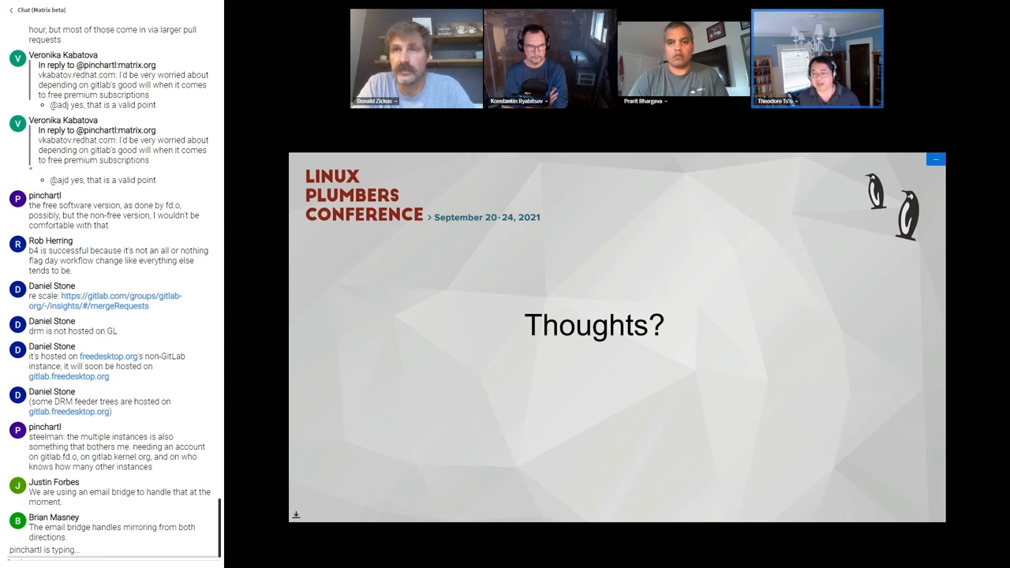
scroll("down", 3)
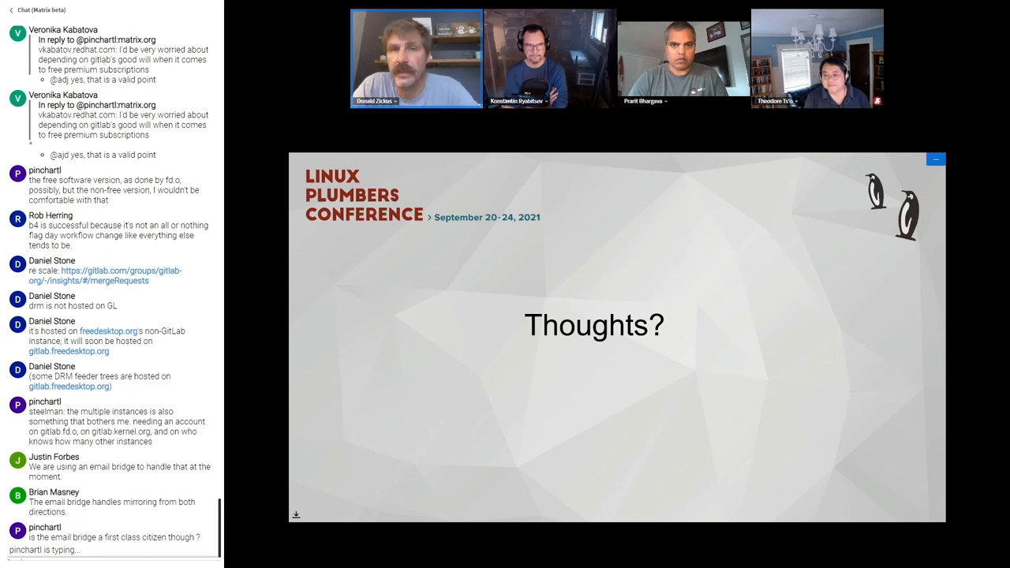
scroll("down", 3)
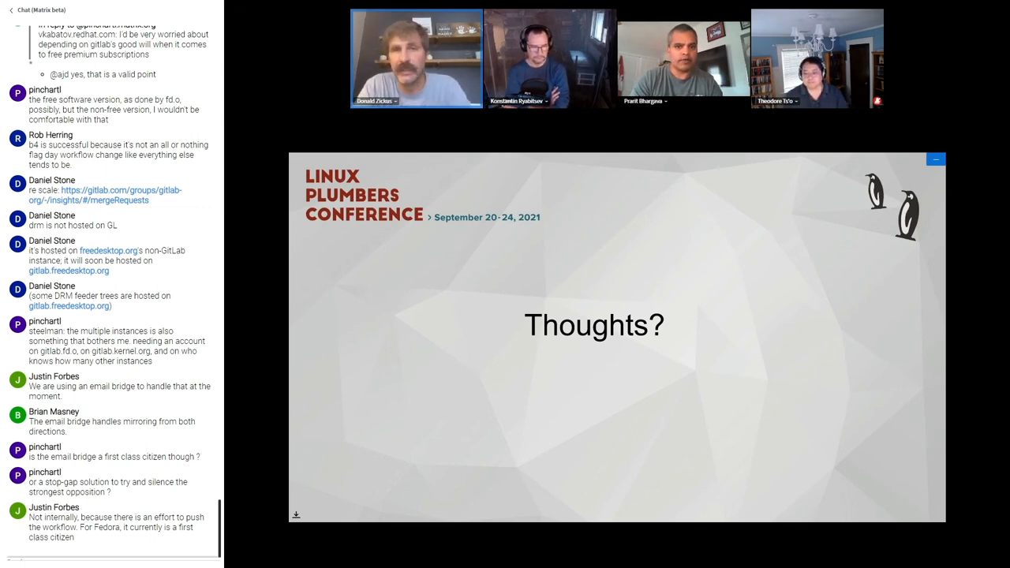
scroll("down", 3)
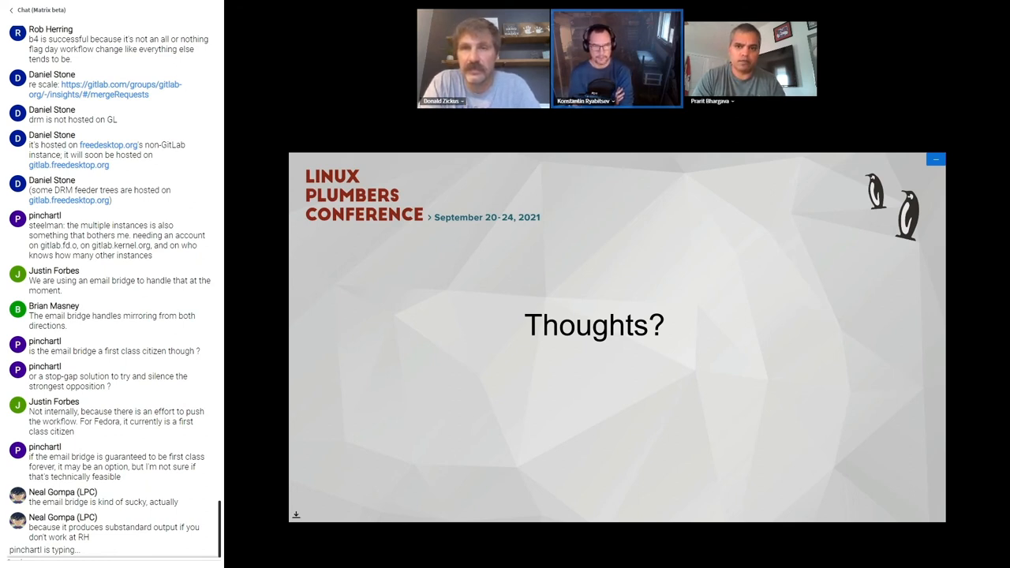
scroll("down", 3)
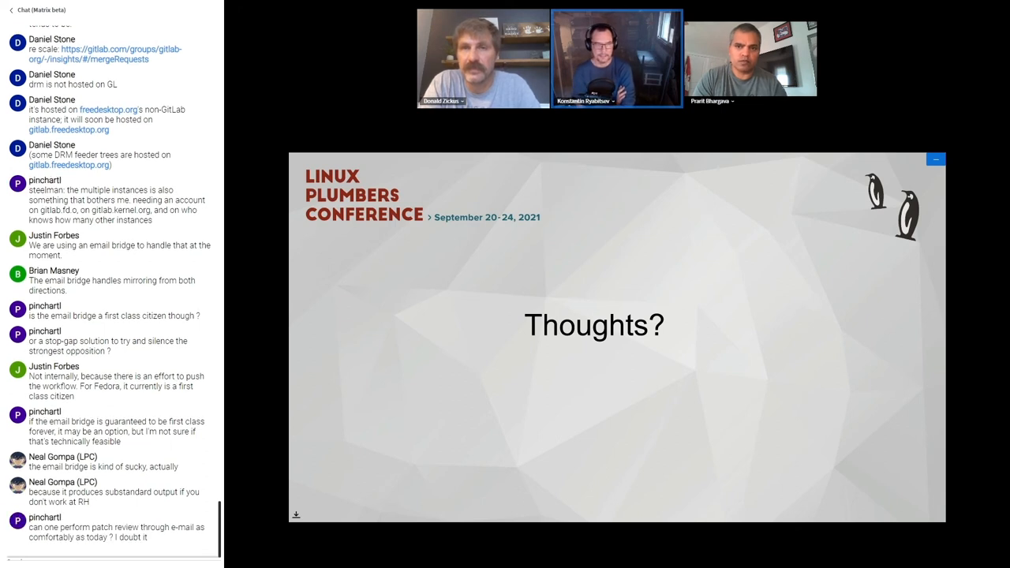
scroll("down", 3)
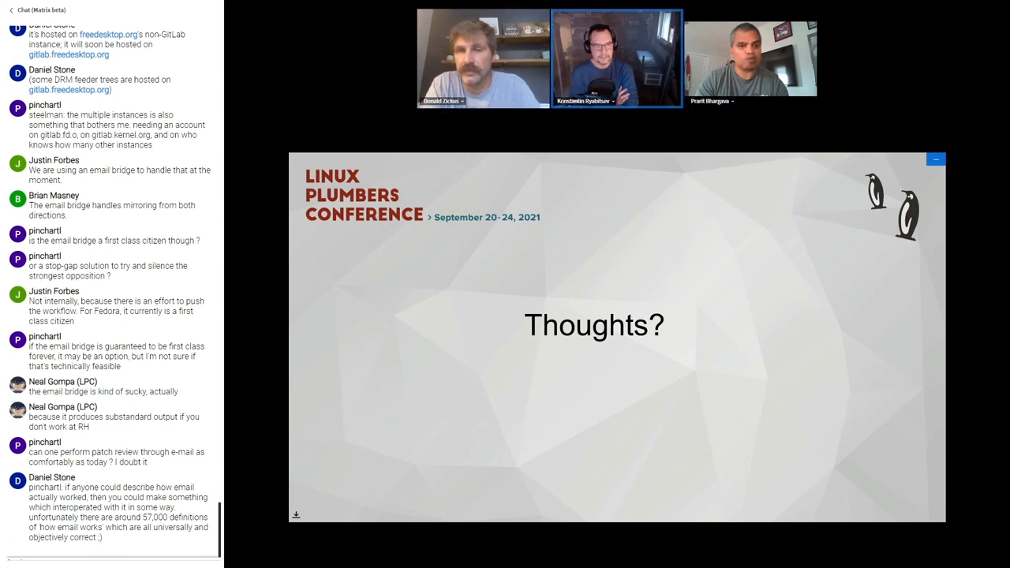
scroll("down", 3)
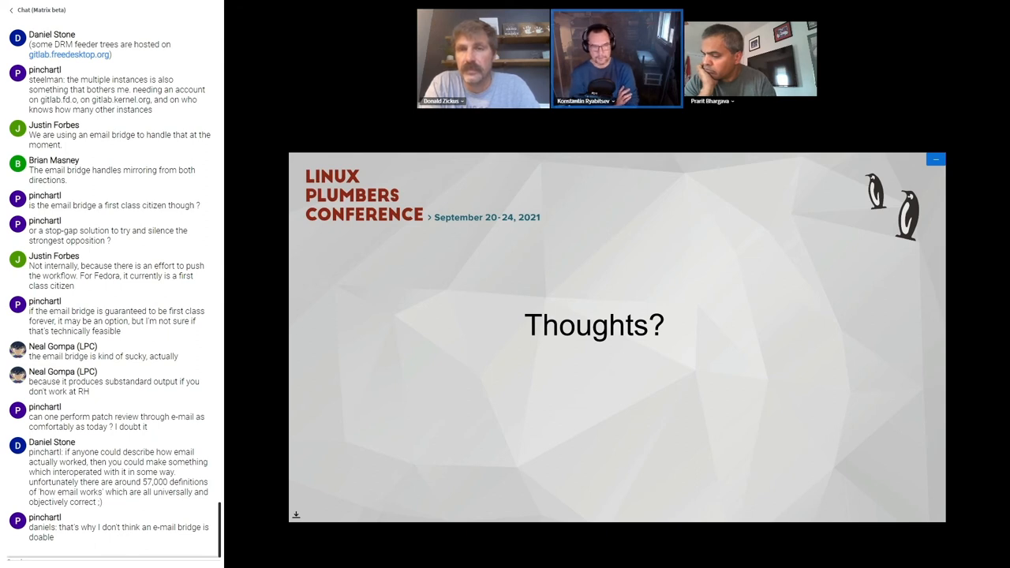
scroll("down", 3)
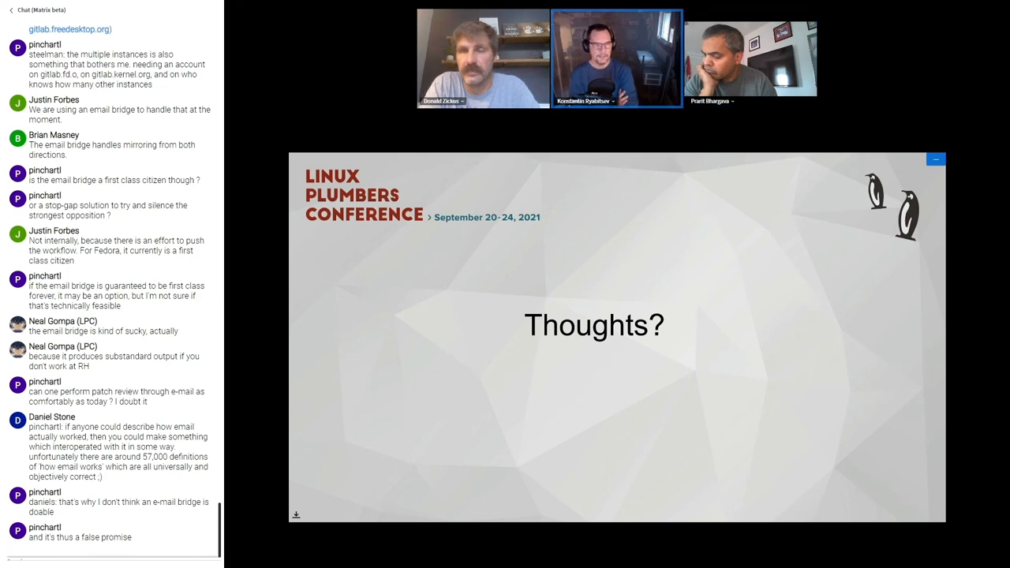
scroll("down", 3)
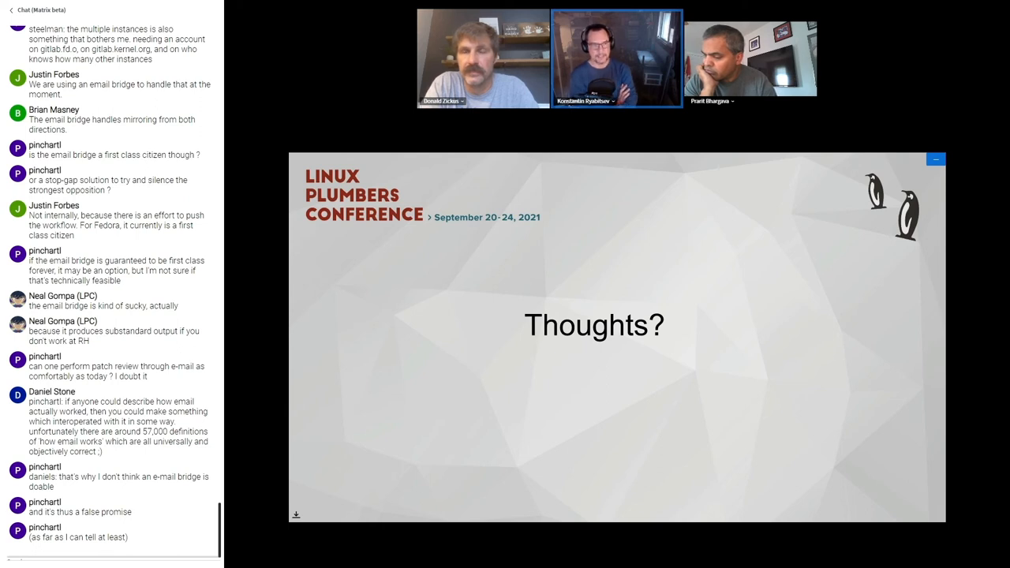
scroll("down", 3)
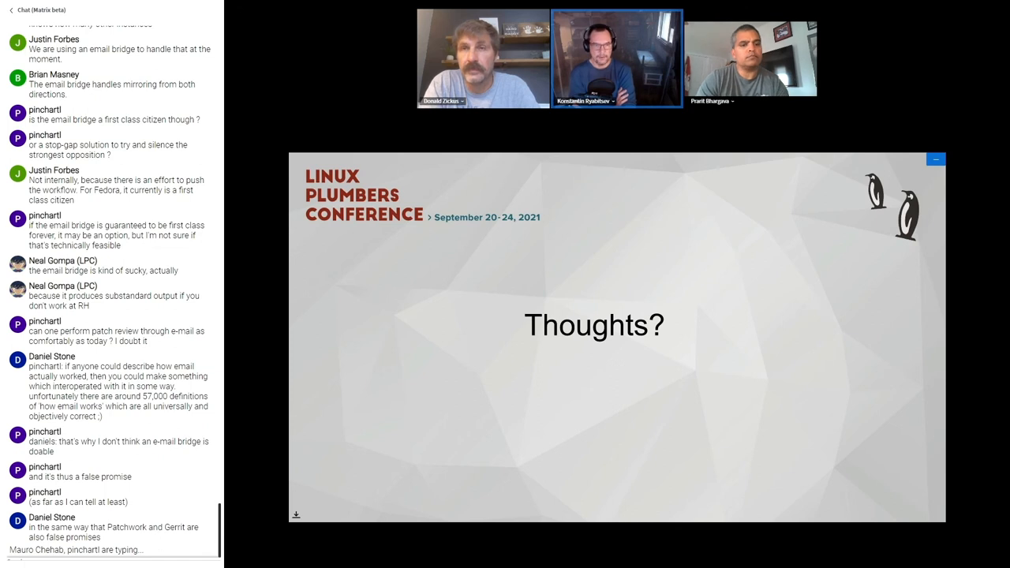
scroll("down", 3)
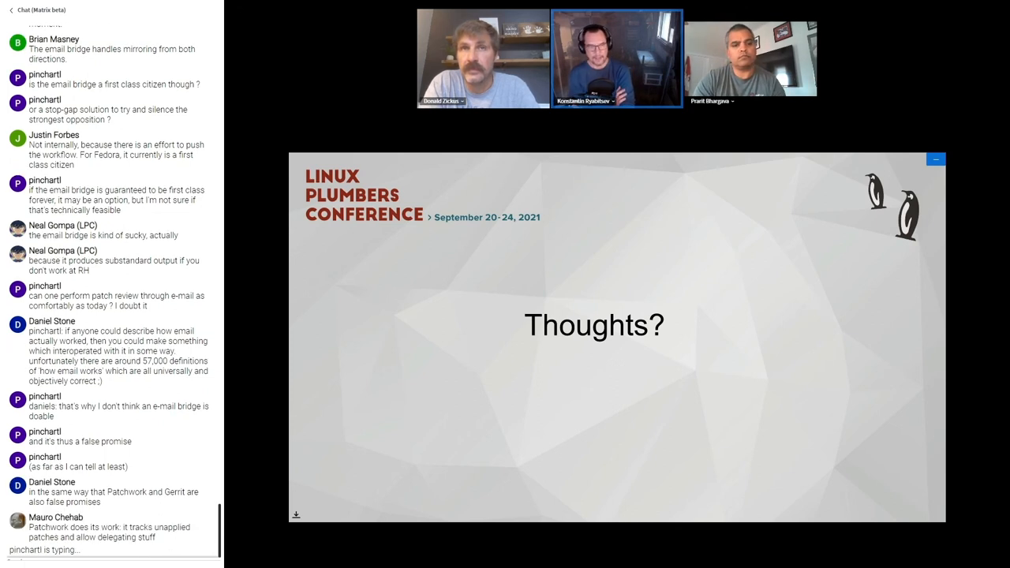
scroll("down", 3)
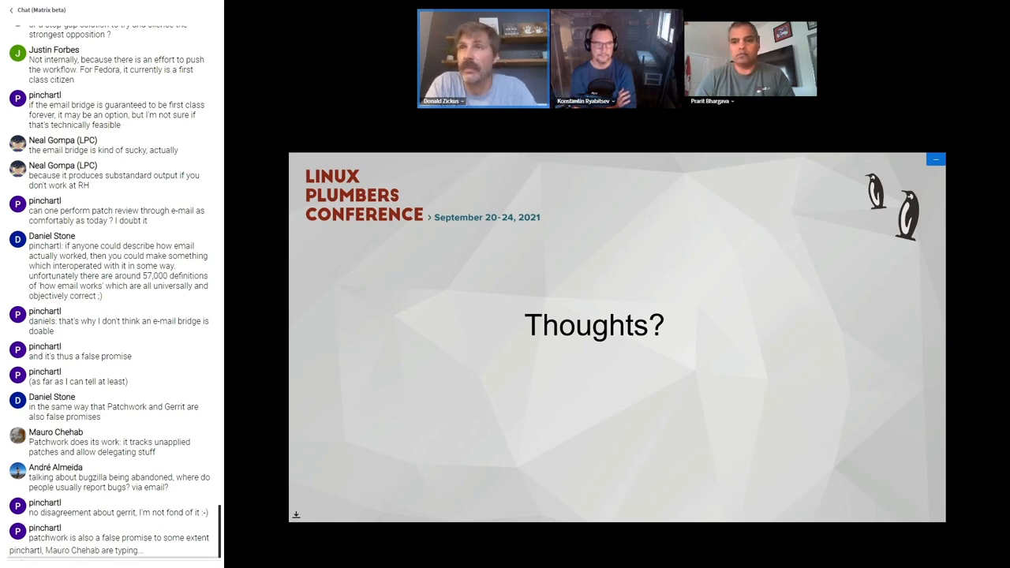
scroll("down", 3)
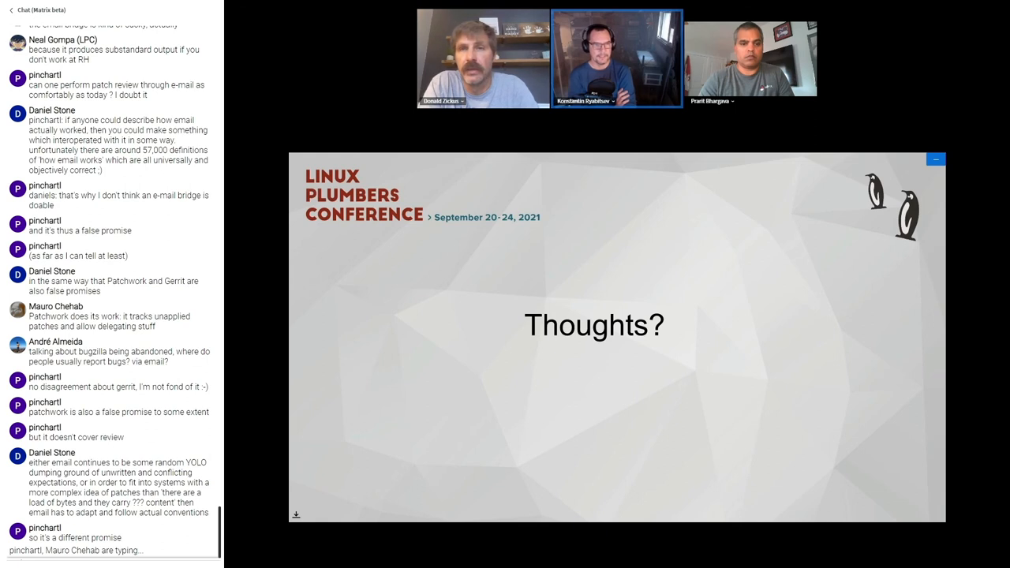
scroll("down", 3)
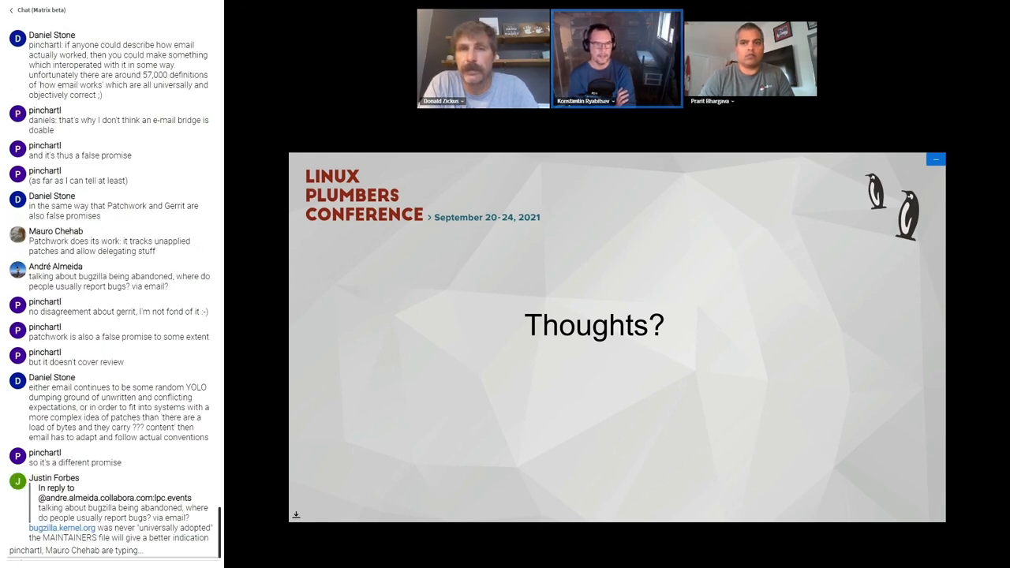
scroll("down", 3)
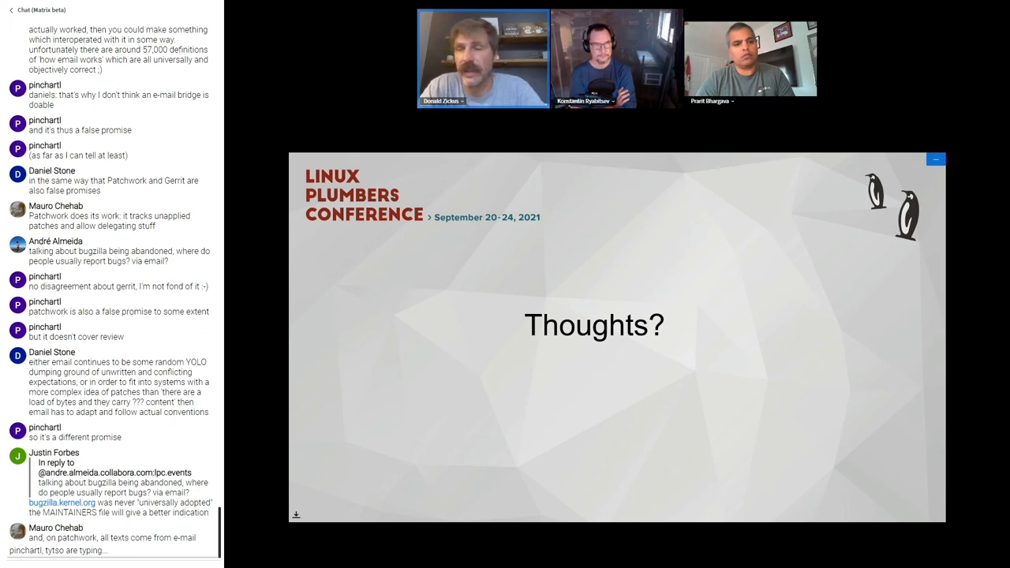
scroll("down", 3)
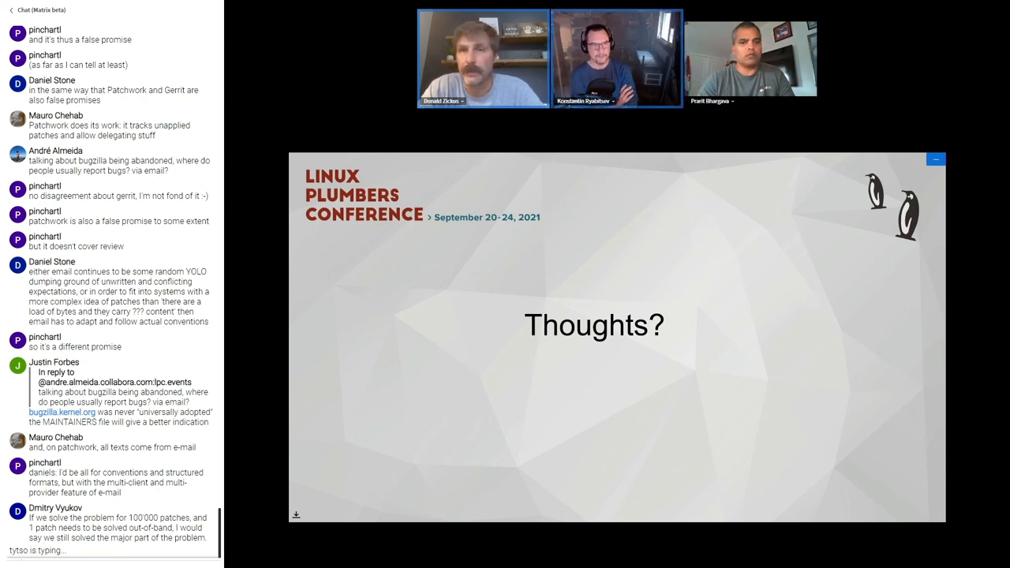
scroll("down", 3)
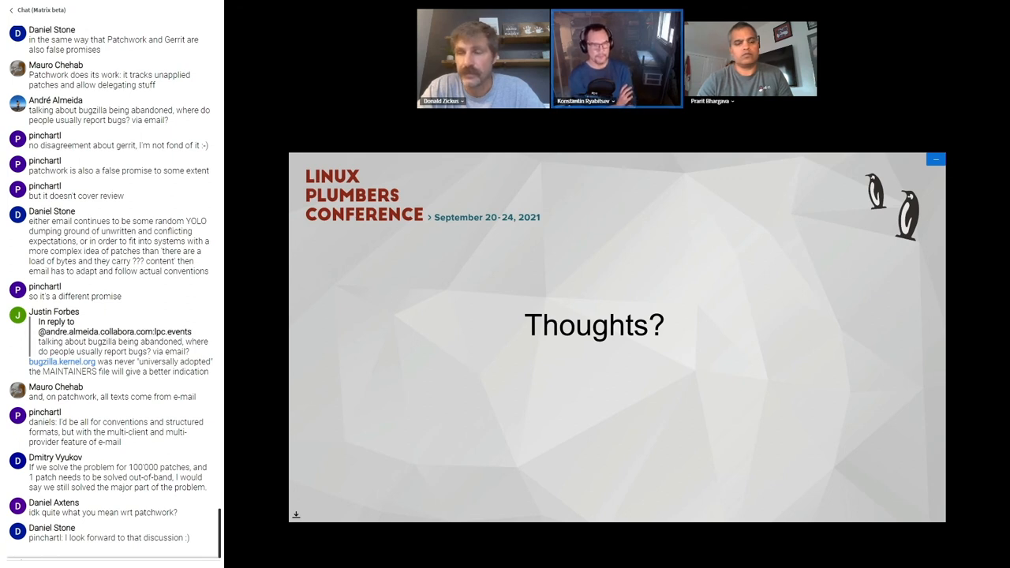
scroll("down", 3)
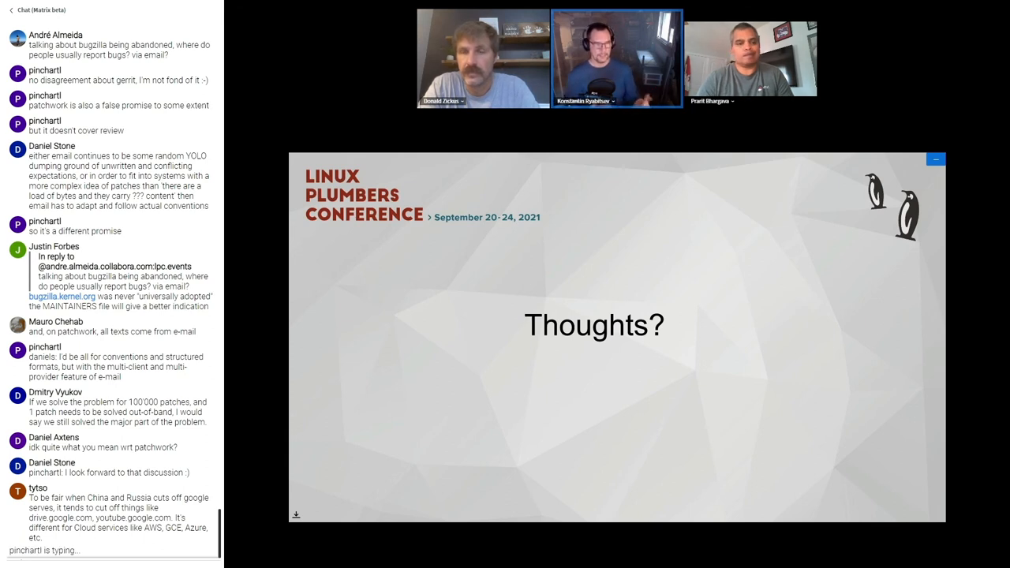
scroll("down", 3)
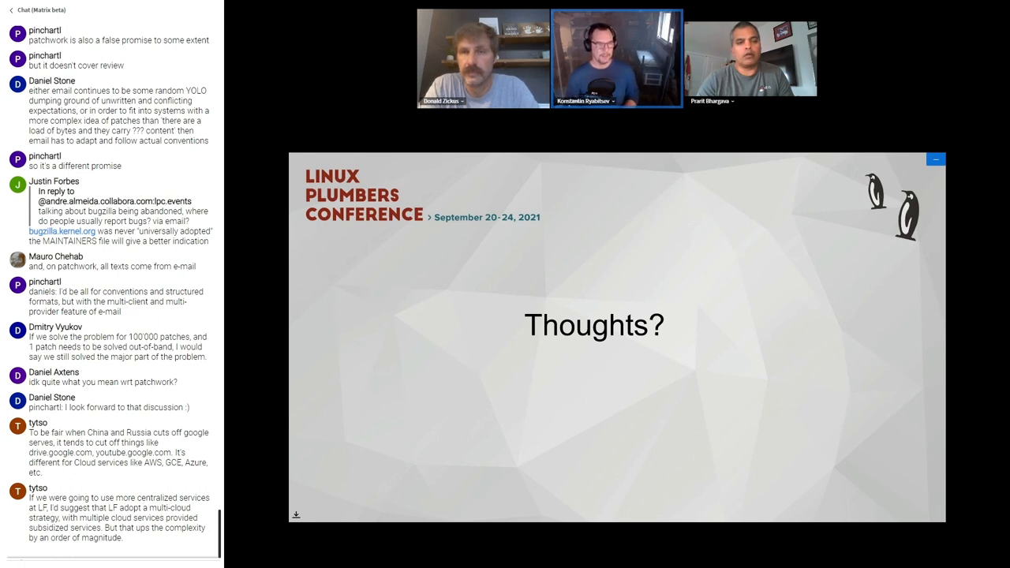
scroll("down", 3)
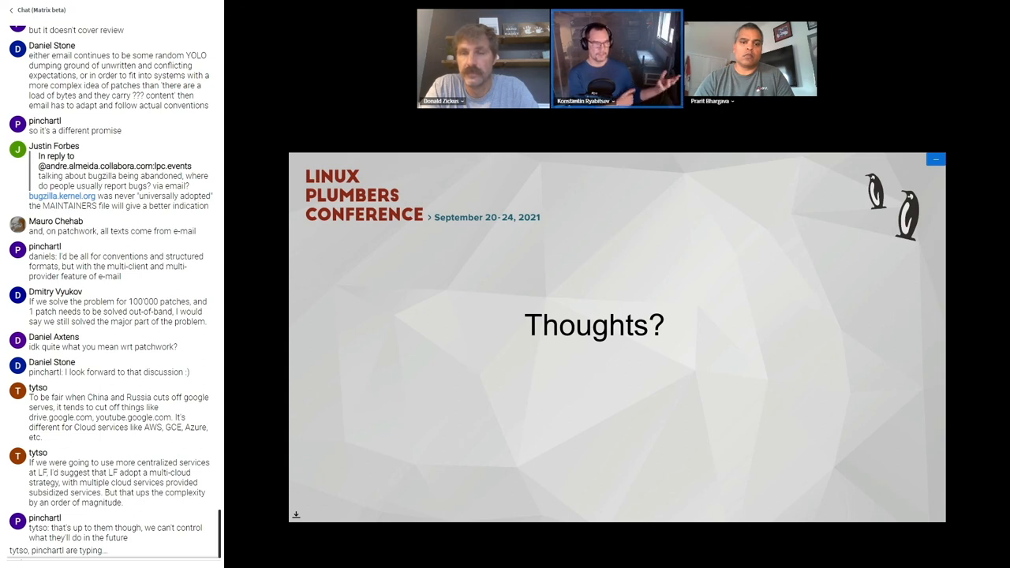
scroll("down", 3)
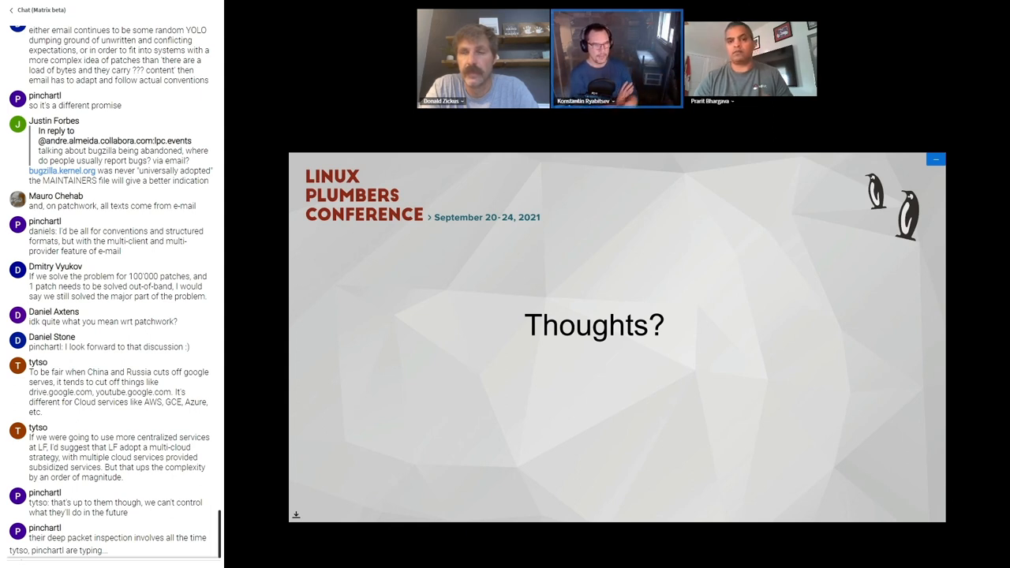
scroll("down", 3)
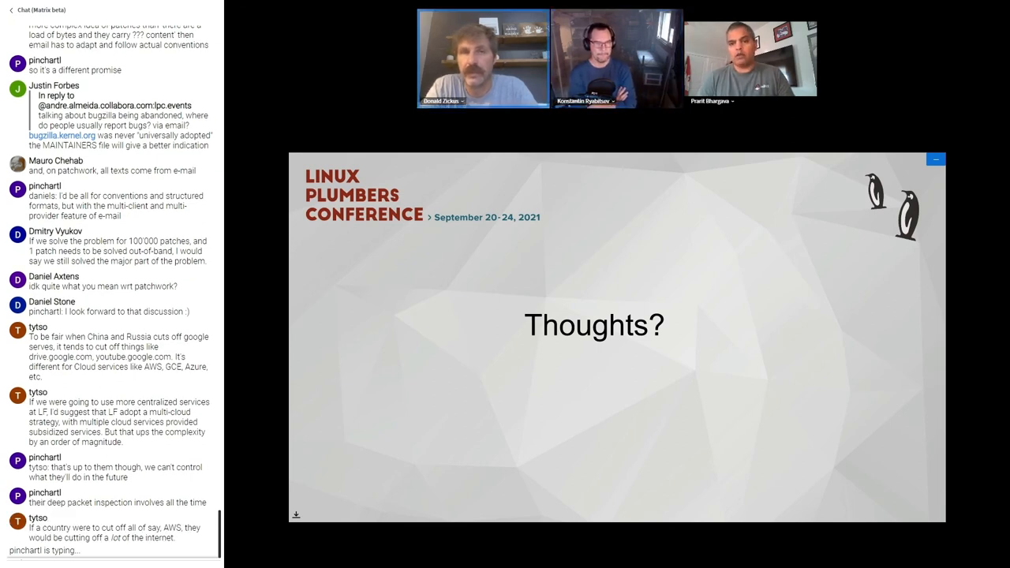
scroll("down", 3)
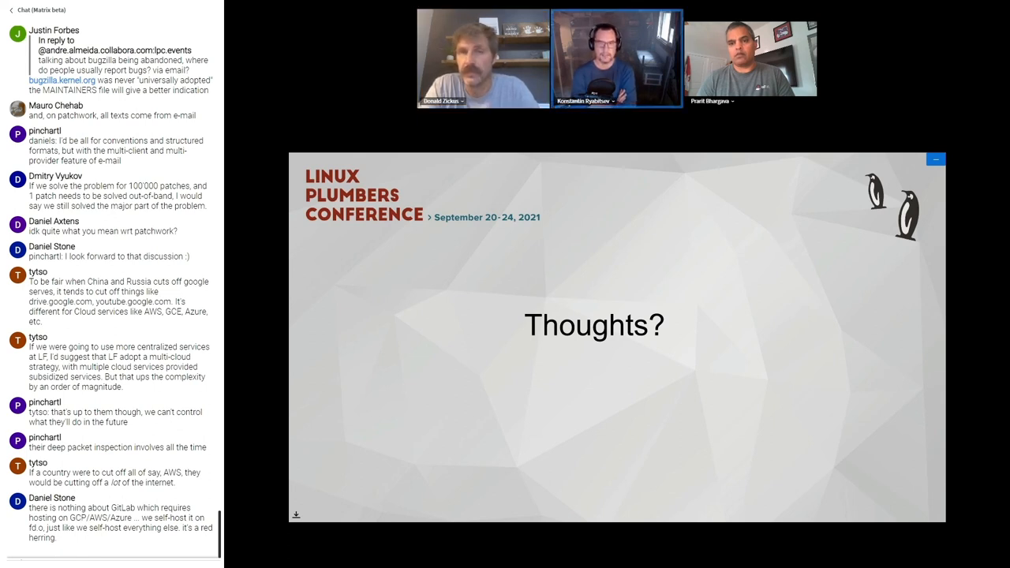
scroll("down", 3)
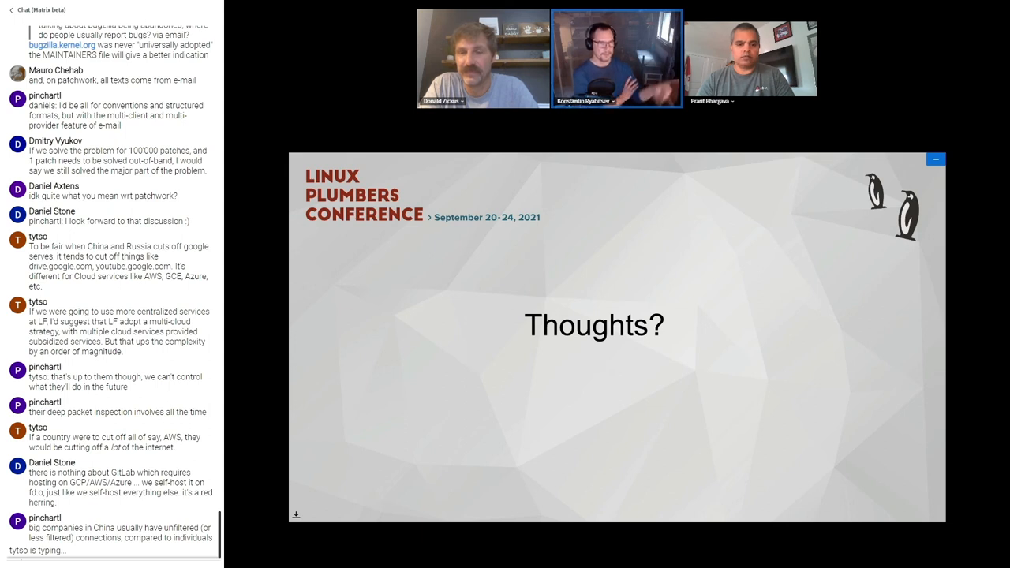
scroll("down", 3)
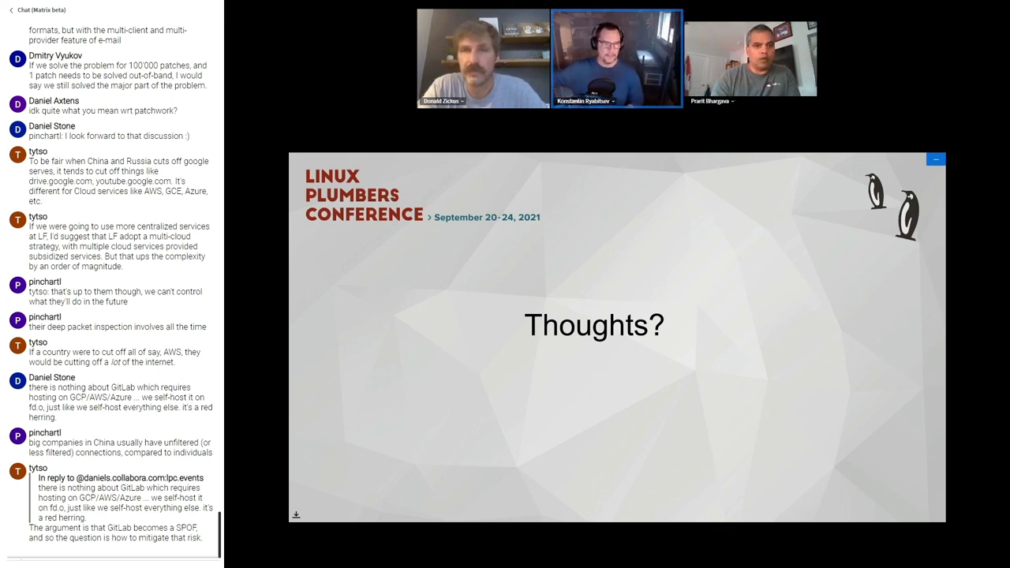
scroll("down", 3)
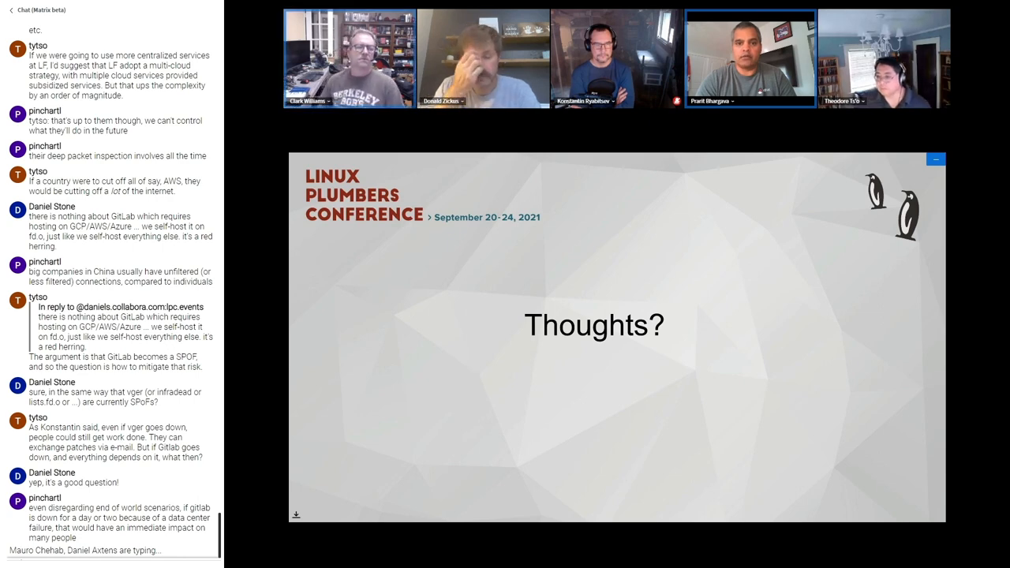
scroll("down", 3)
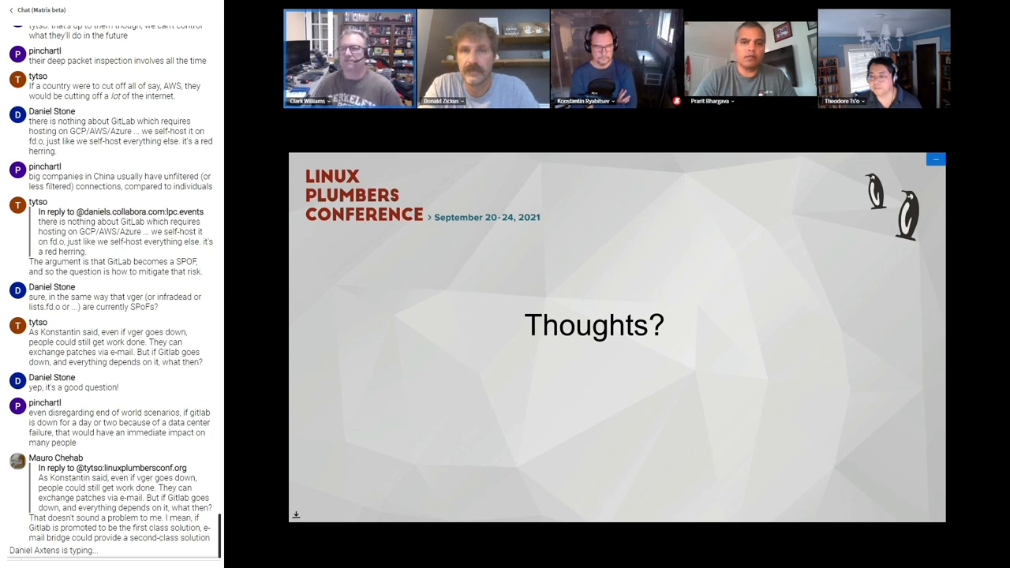
scroll("down", 3)
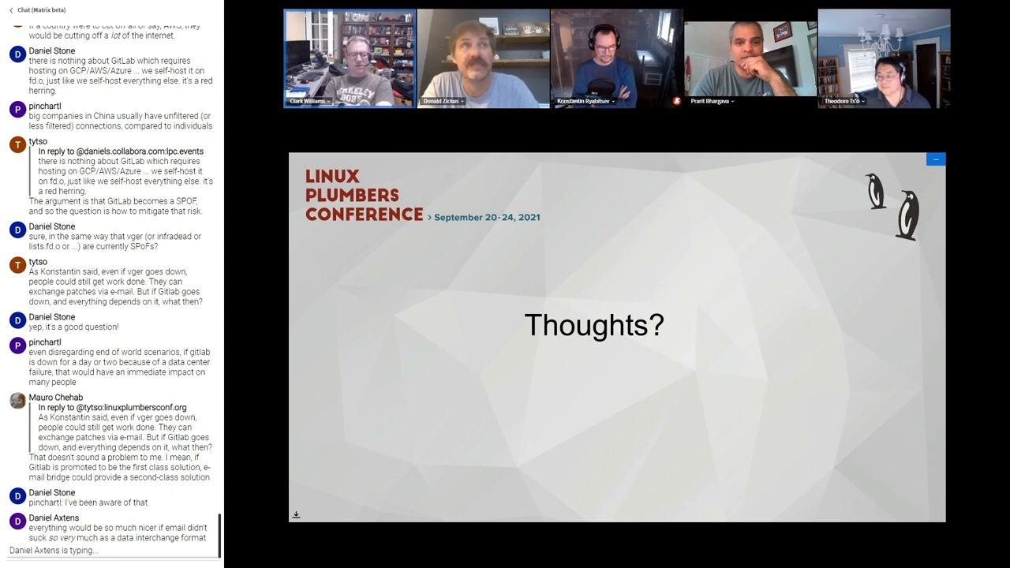
scroll("down", 3)
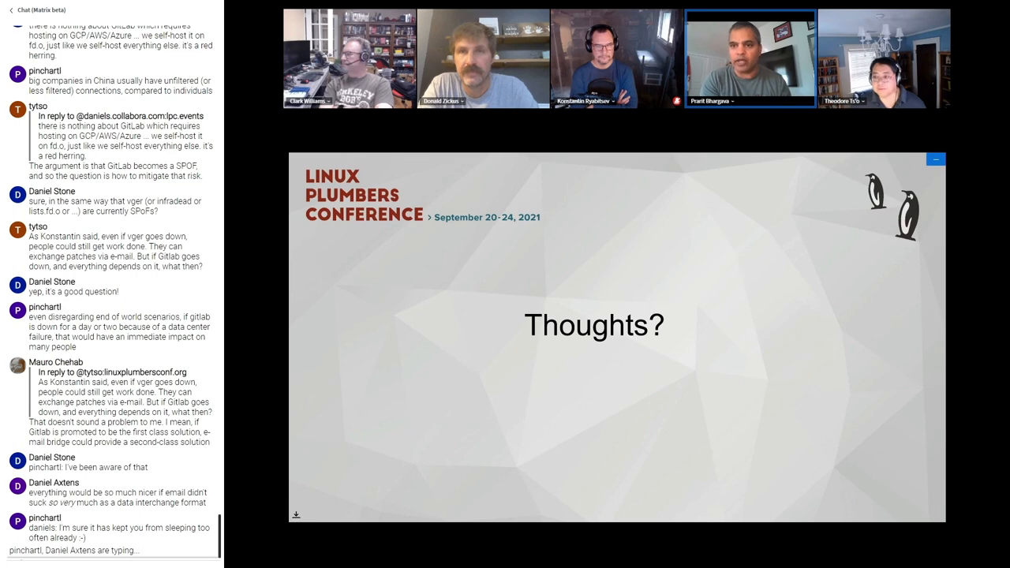
scroll("down", 3)
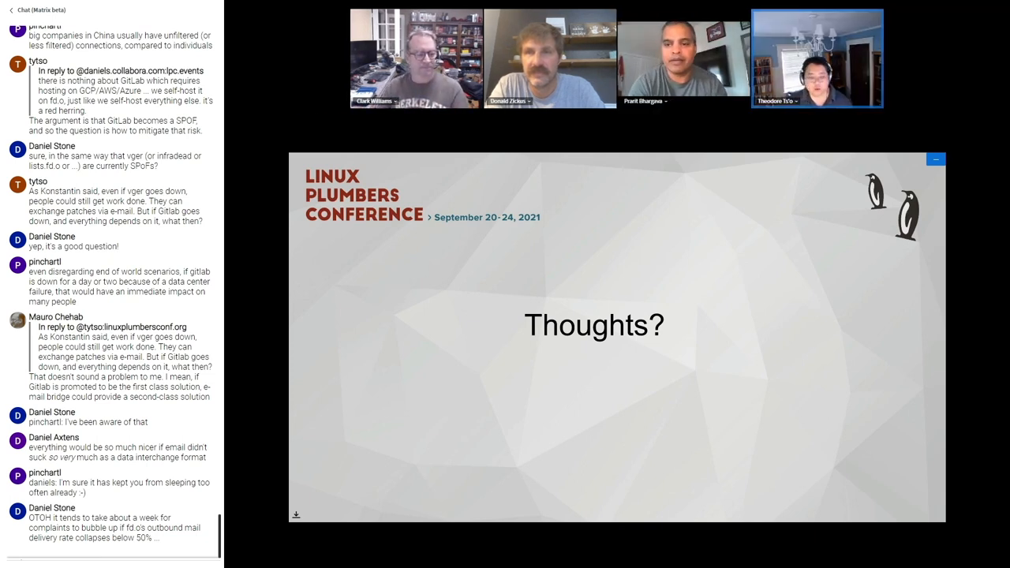
scroll("down", 3)
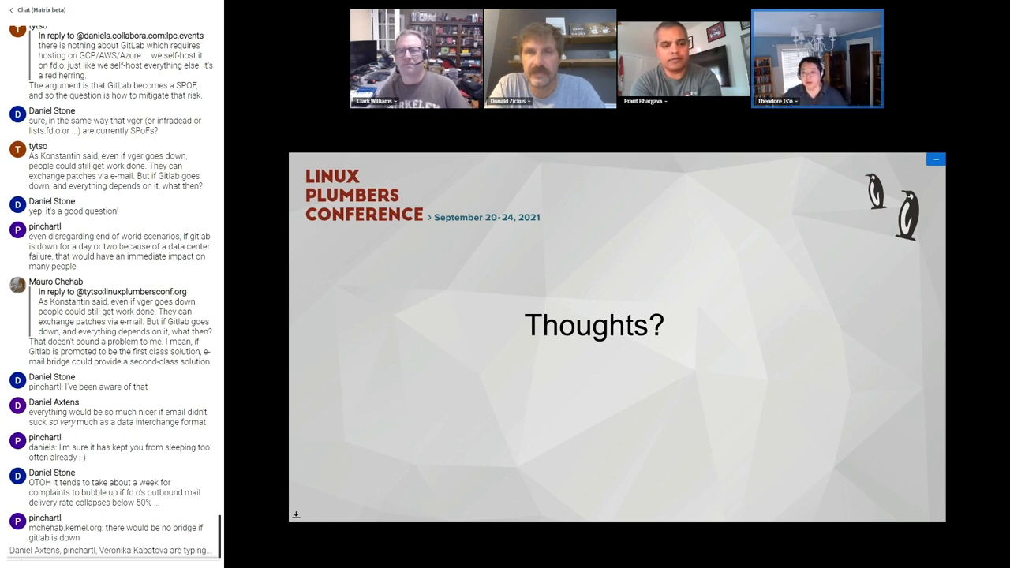
scroll("down", 3)
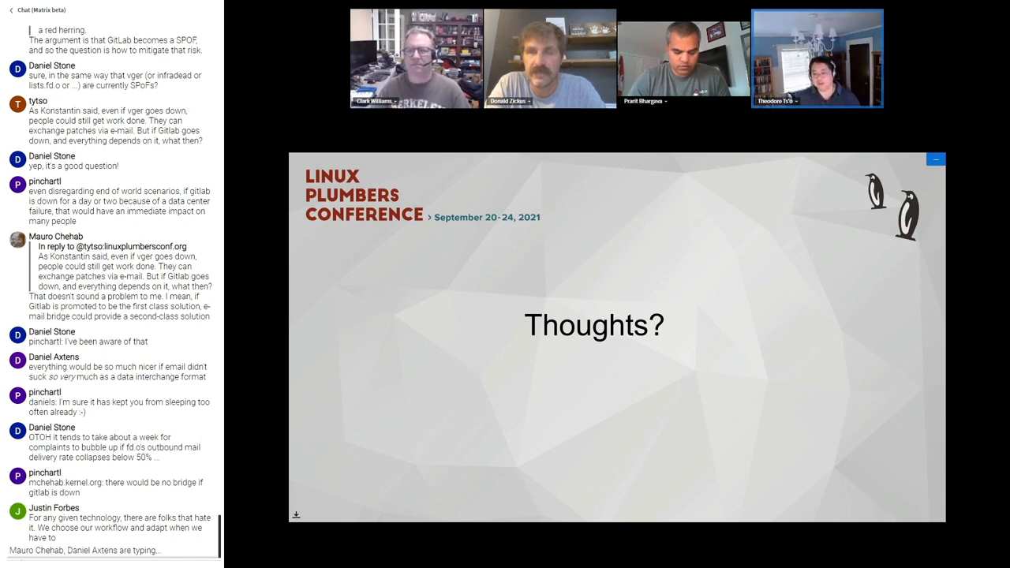
scroll("down", 3)
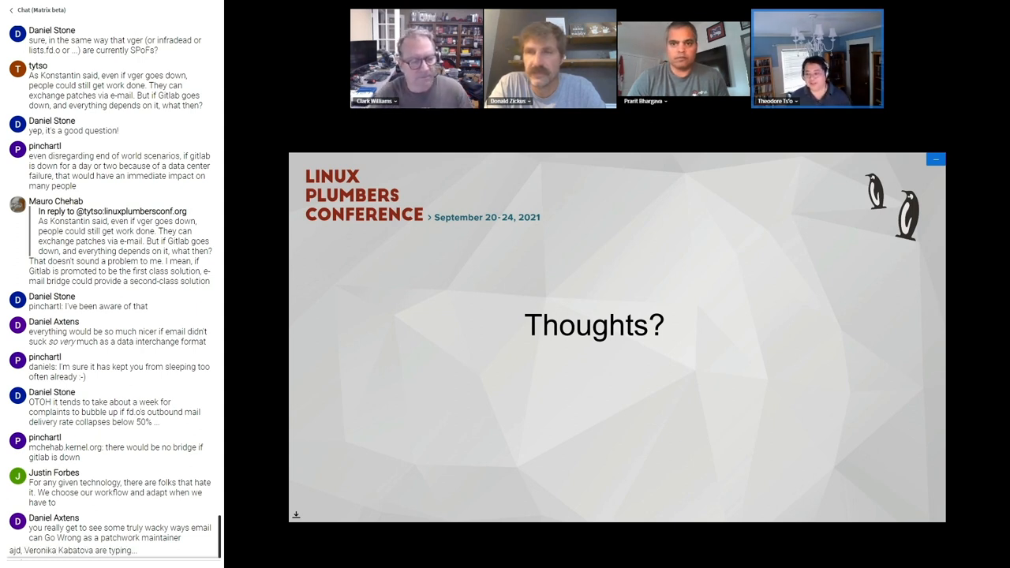
scroll("down", 3)
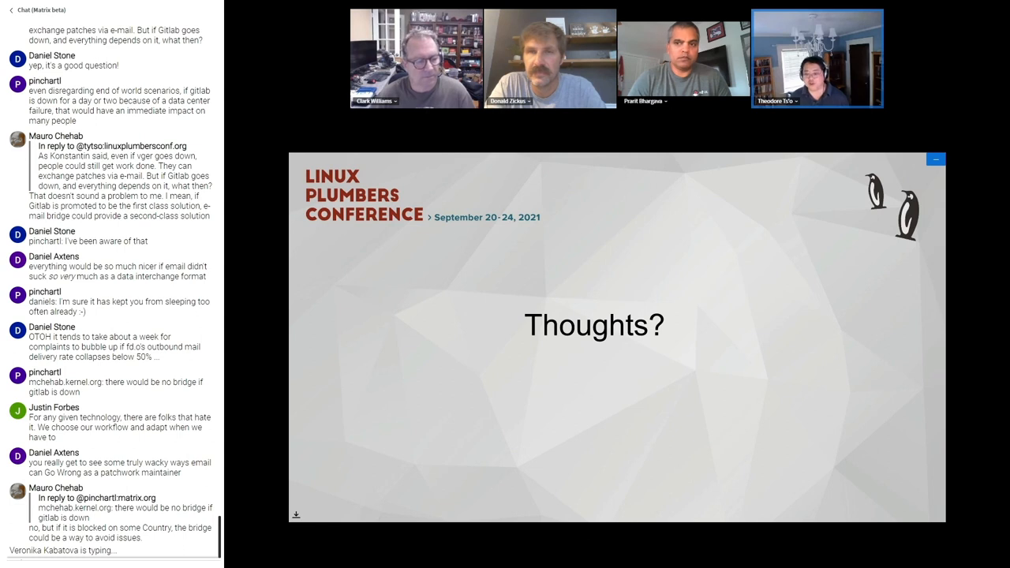
scroll("down", 3)
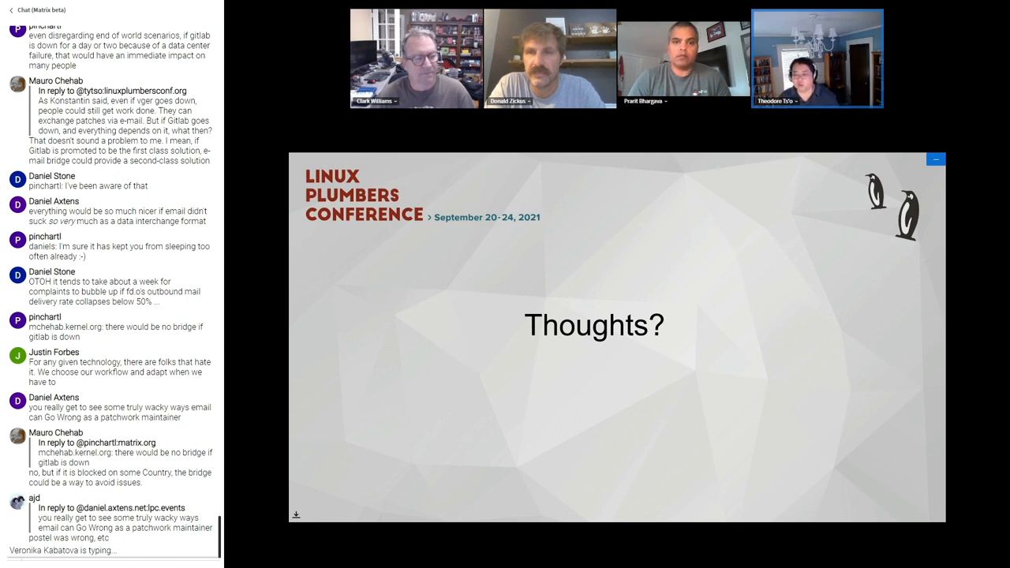
scroll("down", 3)
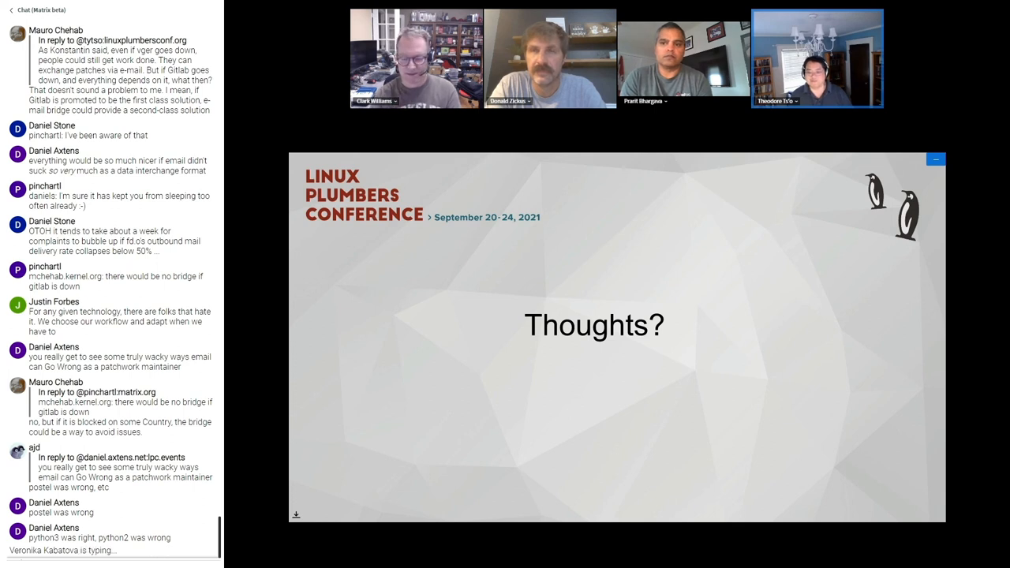
scroll("down", 3)
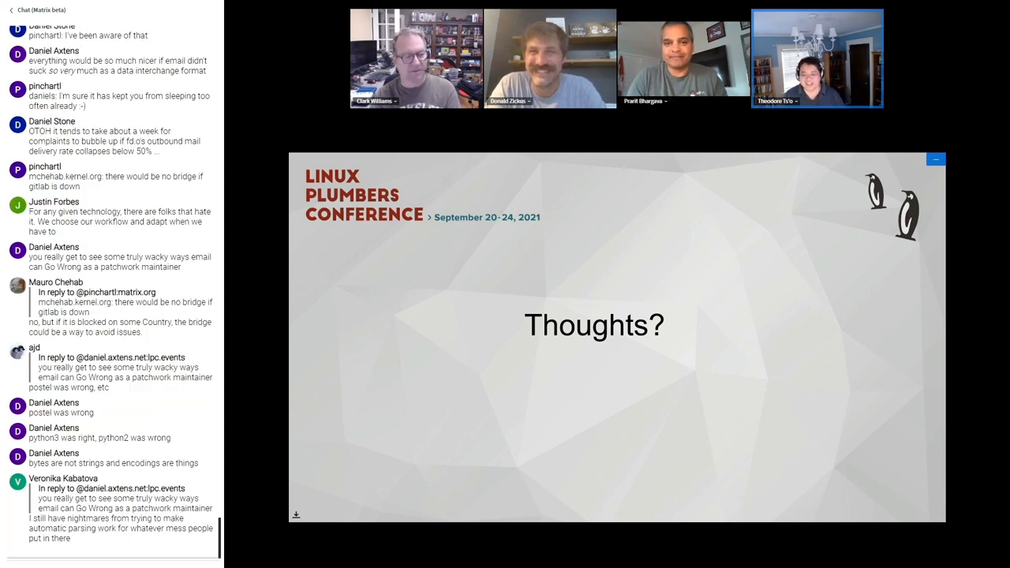
scroll("down", 3)
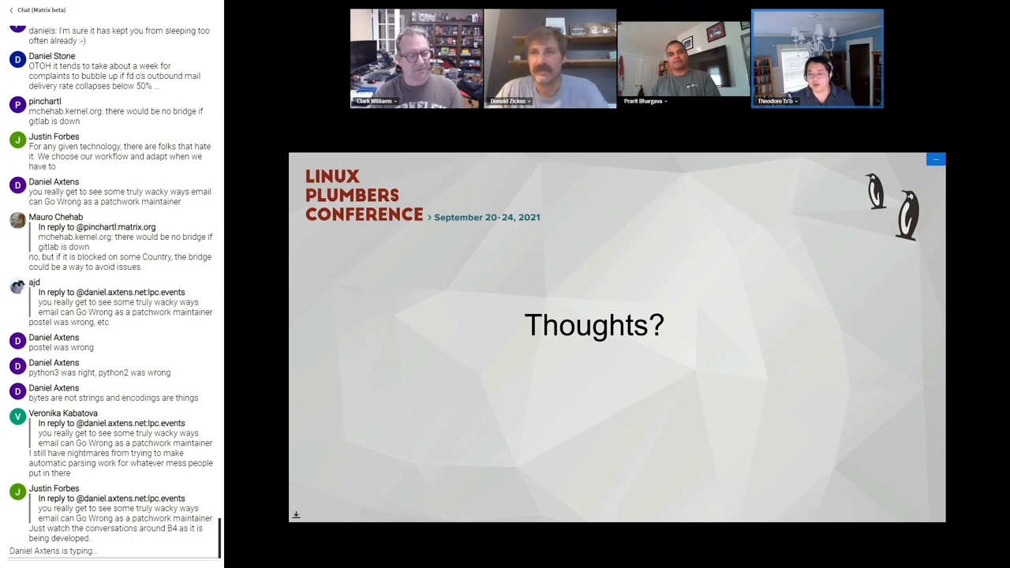
scroll("down", 3)
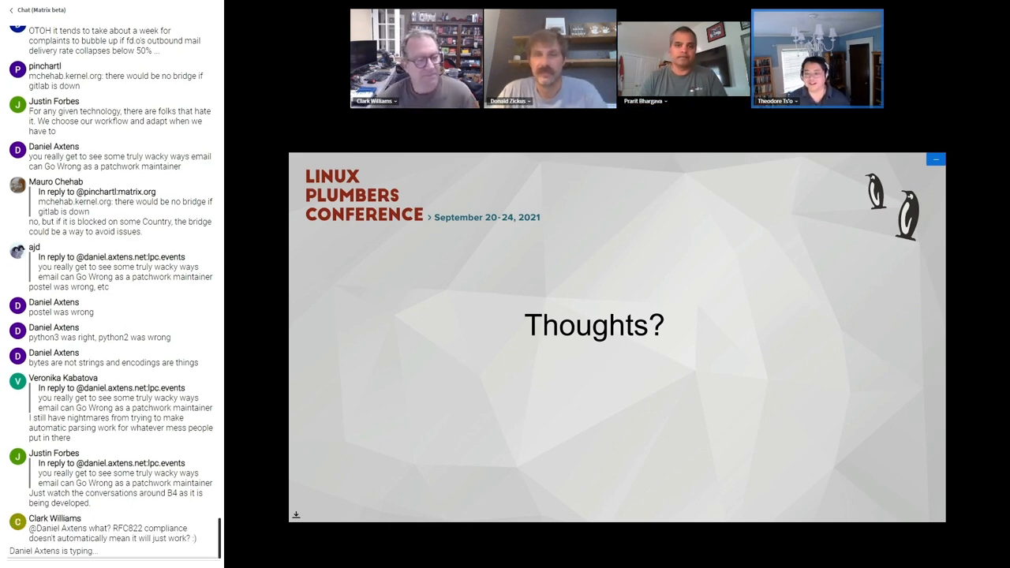